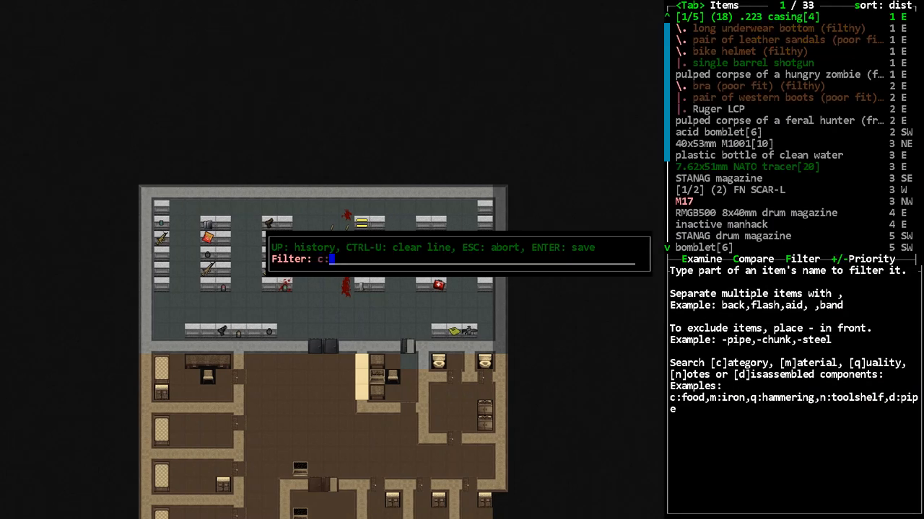
# Apply the c:gun filter so only guns show in the nearby items list
pyautogui.write('gun')
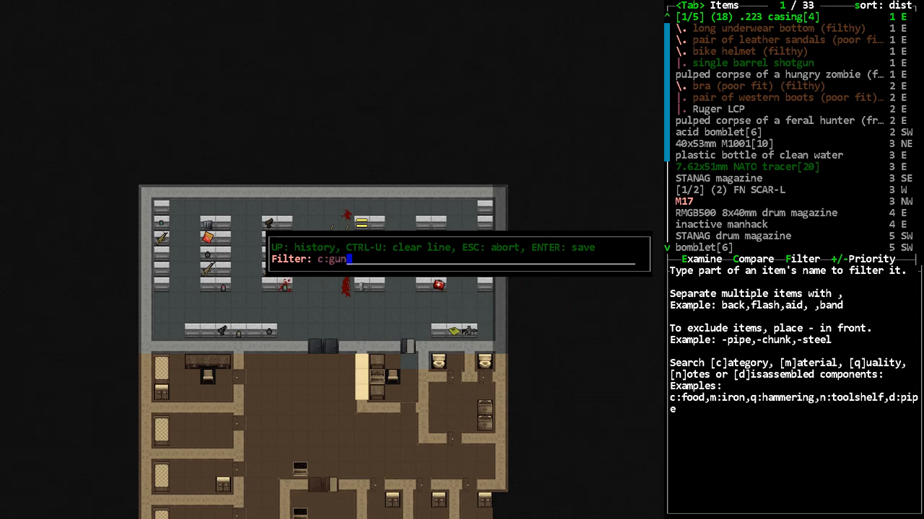
pyautogui.press('Return')
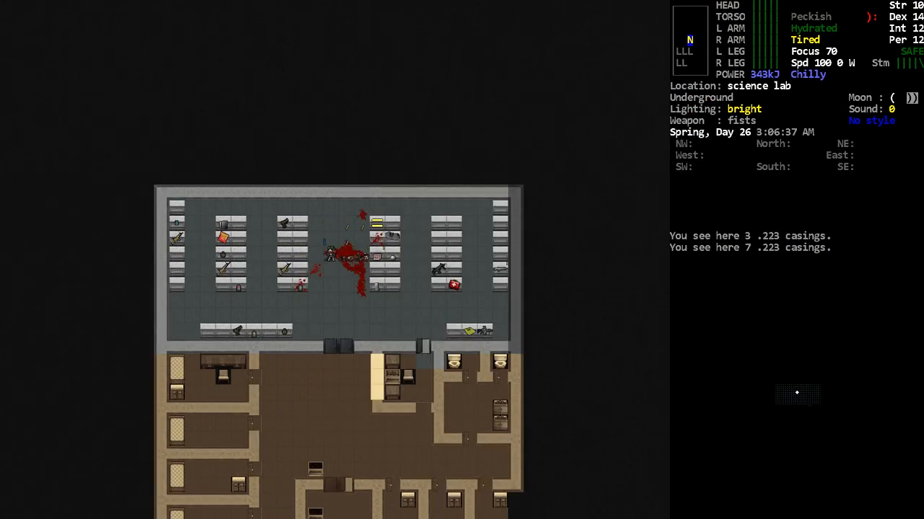
# Bring up the inventory to compare the M110A1 rifle against the FN SCAR-H
pyautogui.press('i')
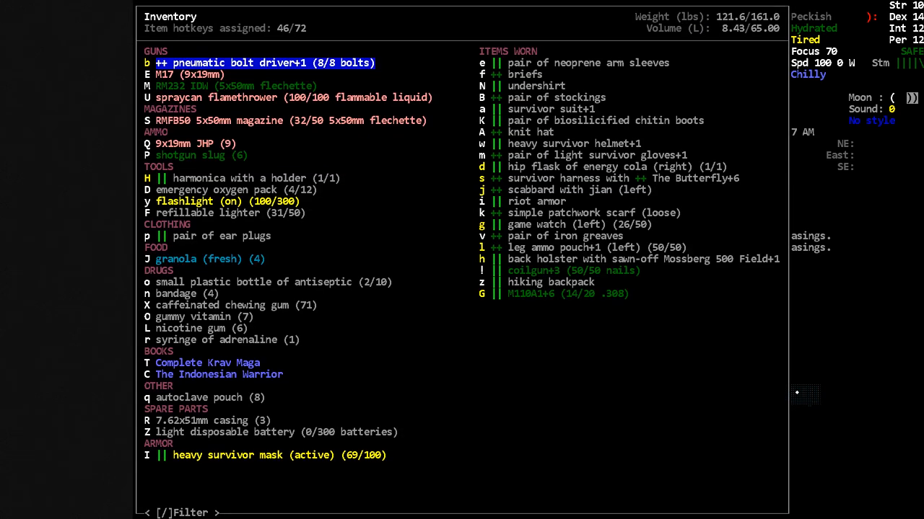
pyautogui.press('Escape')
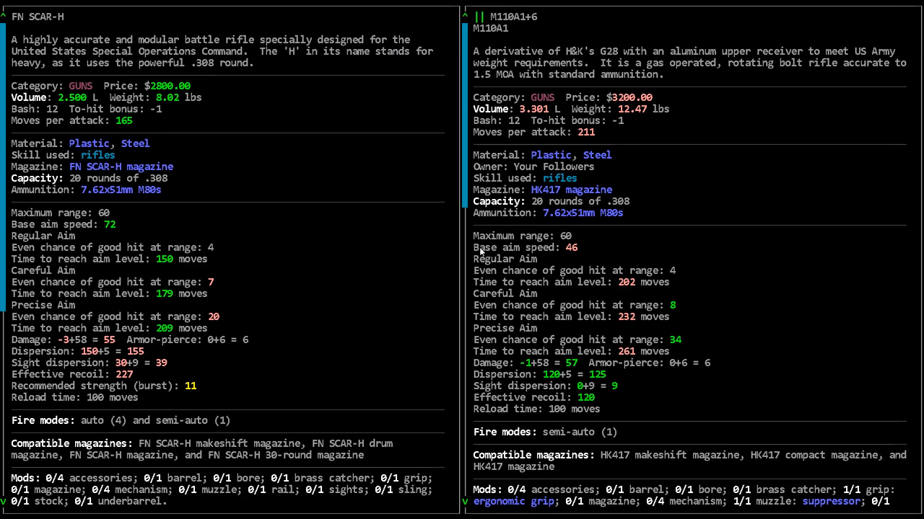
pyautogui.moveTo(300, 196)
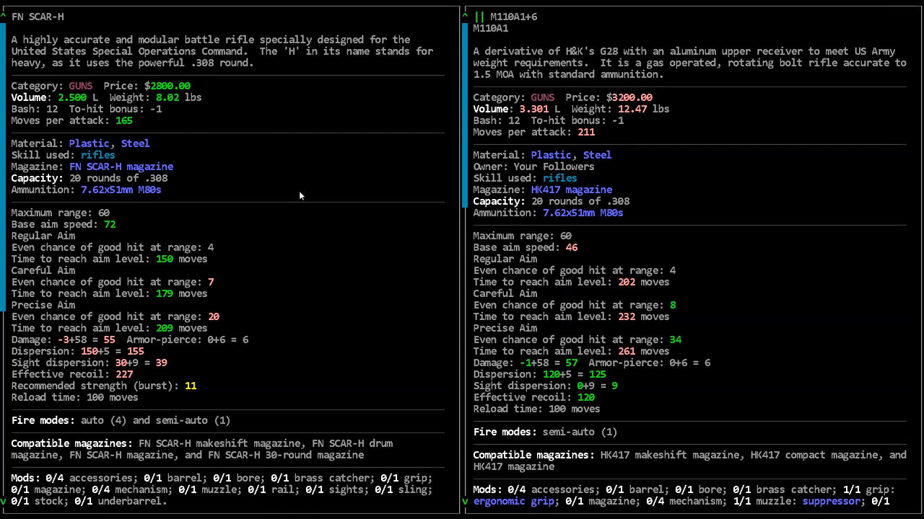
pyautogui.moveTo(123, 171)
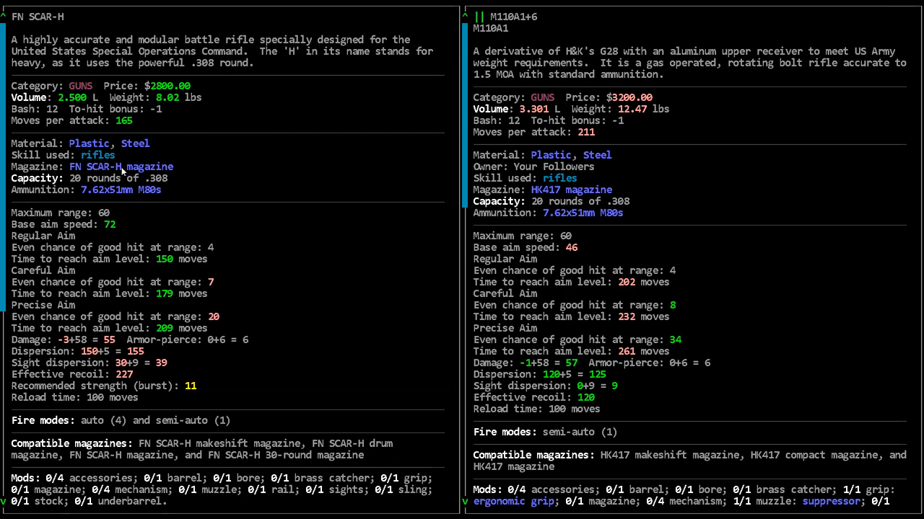
pyautogui.moveTo(547, 191)
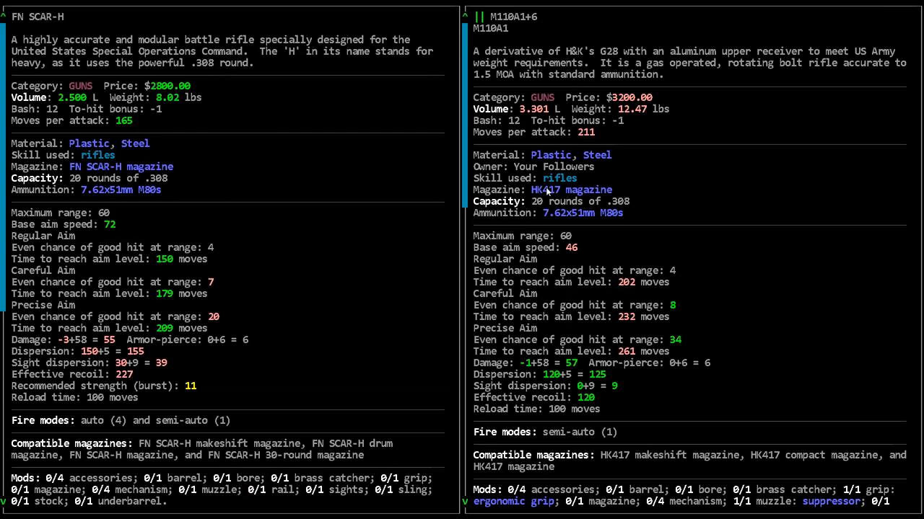
pyautogui.moveTo(119, 166)
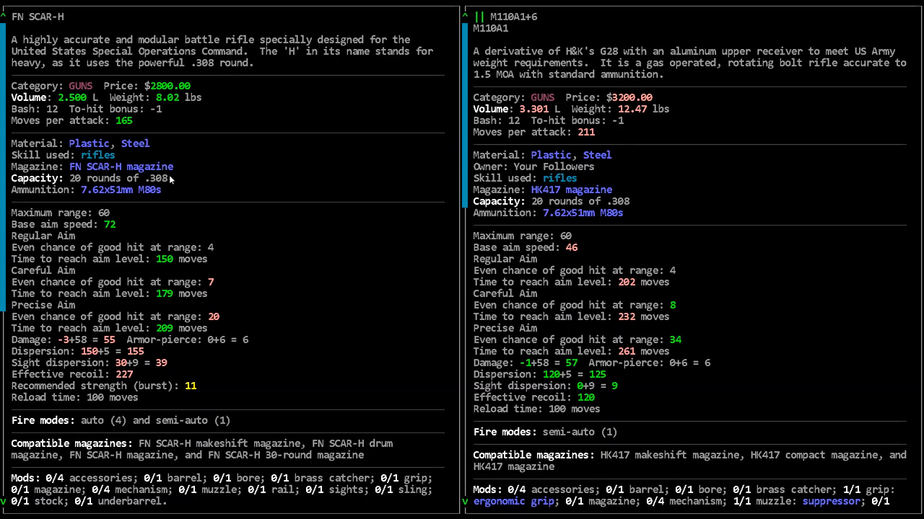
pyautogui.moveTo(209, 411)
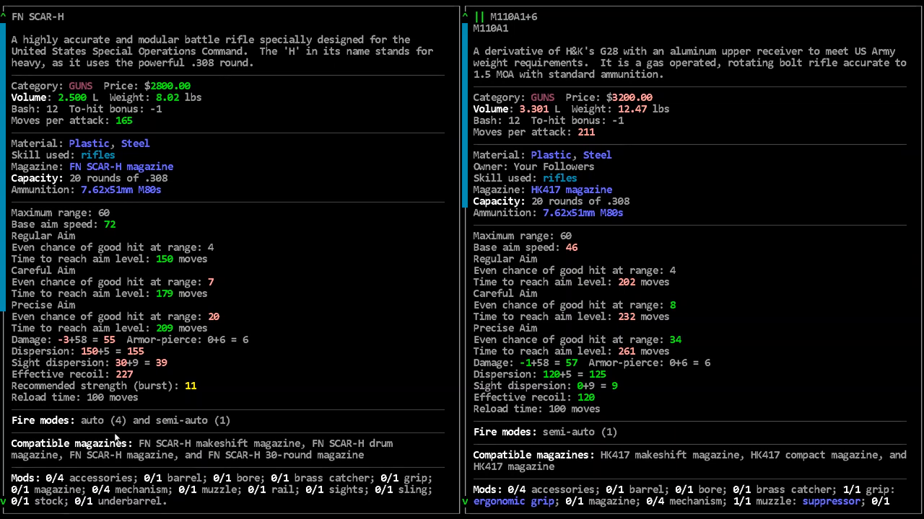
pyautogui.moveTo(93, 421)
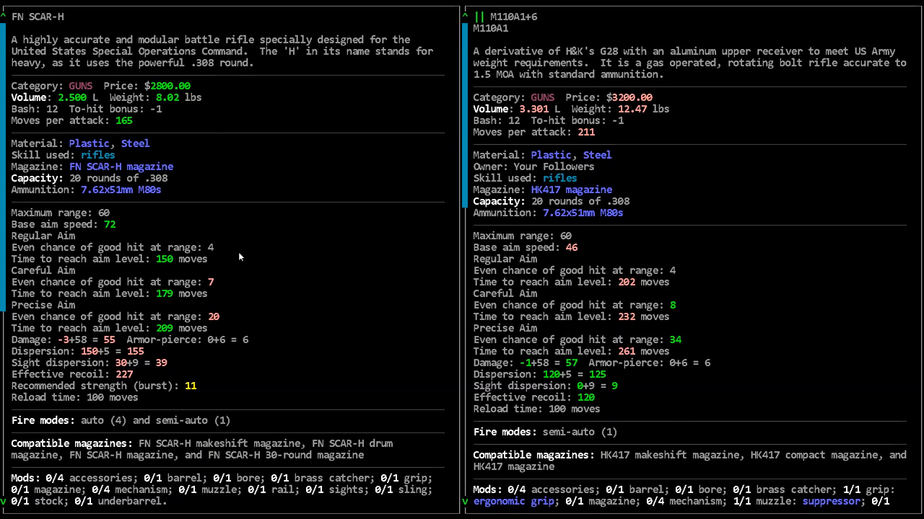
pyautogui.moveTo(232, 377)
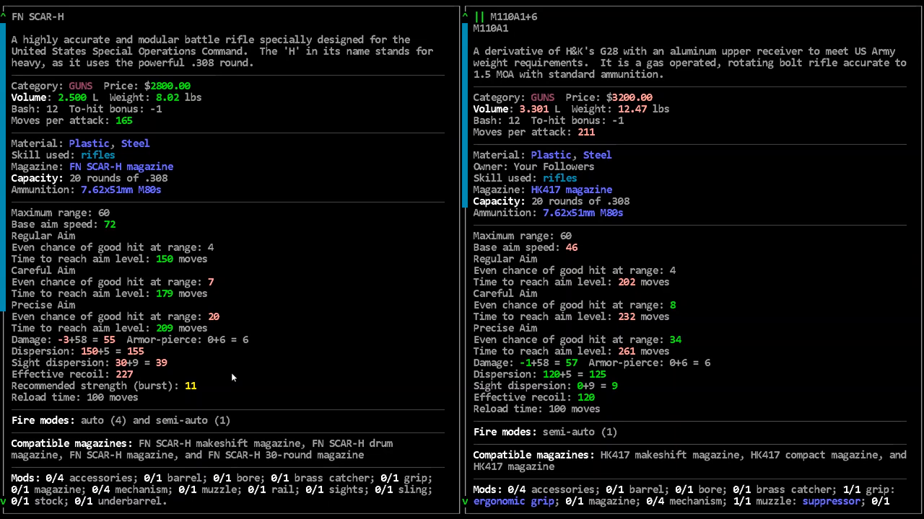
pyautogui.moveTo(423, 227)
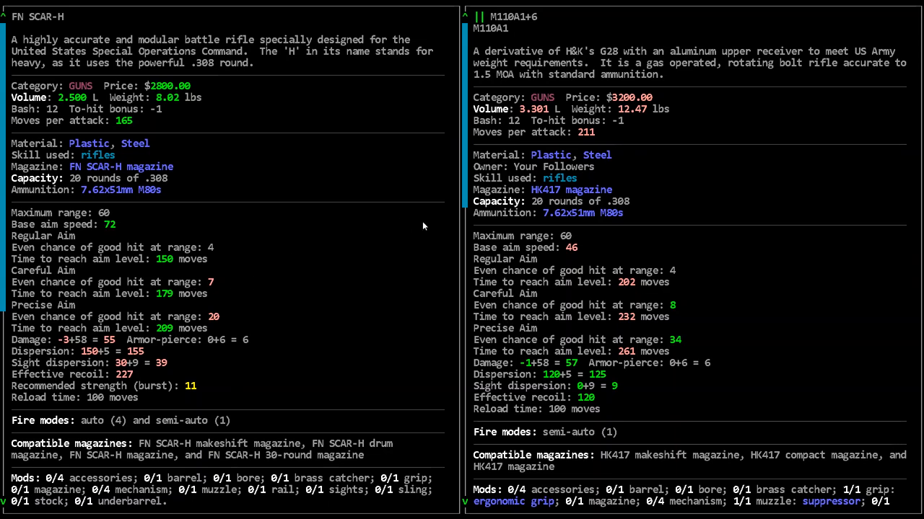
pyautogui.moveTo(112, 234)
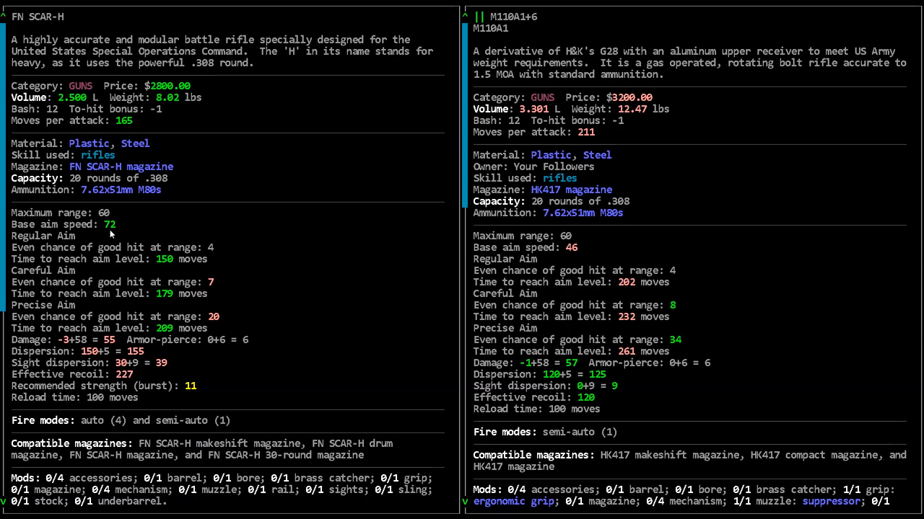
pyautogui.moveTo(178, 229)
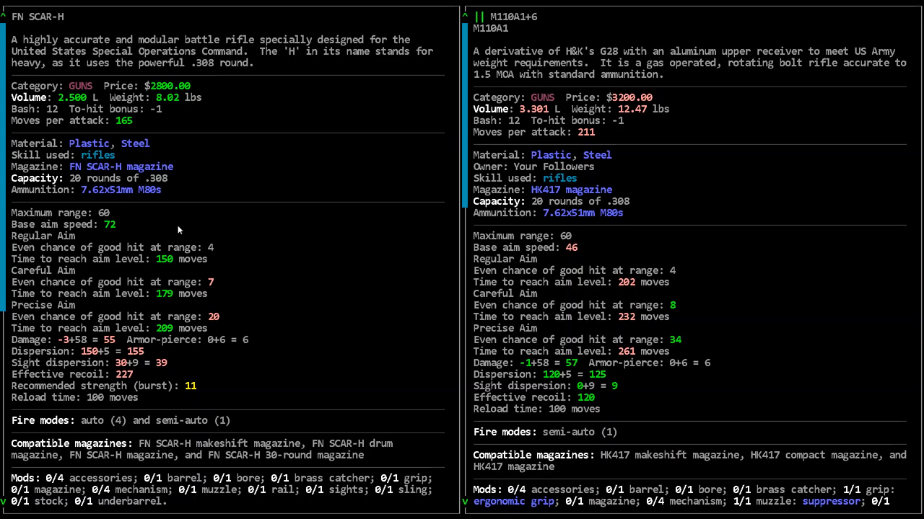
pyautogui.moveTo(182, 85)
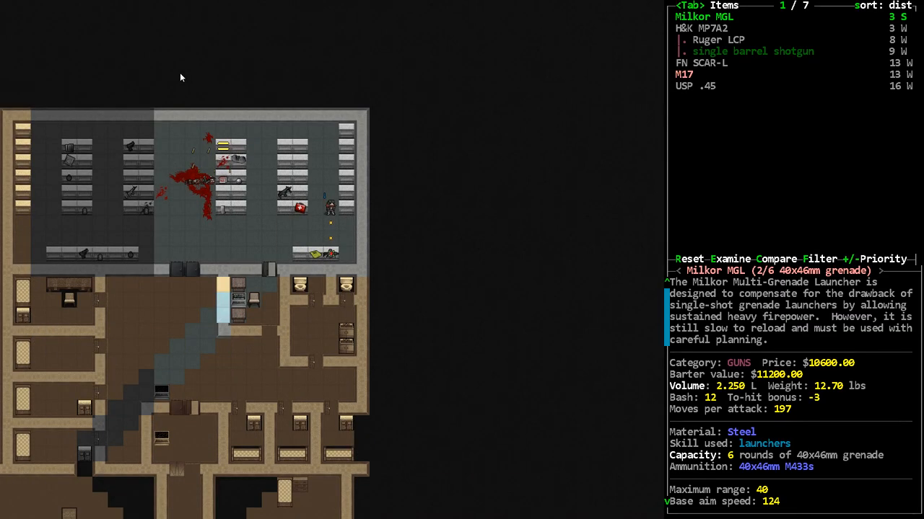
# Scroll down the gun-filtered list to the Milkor MGL
pyautogui.press('down')
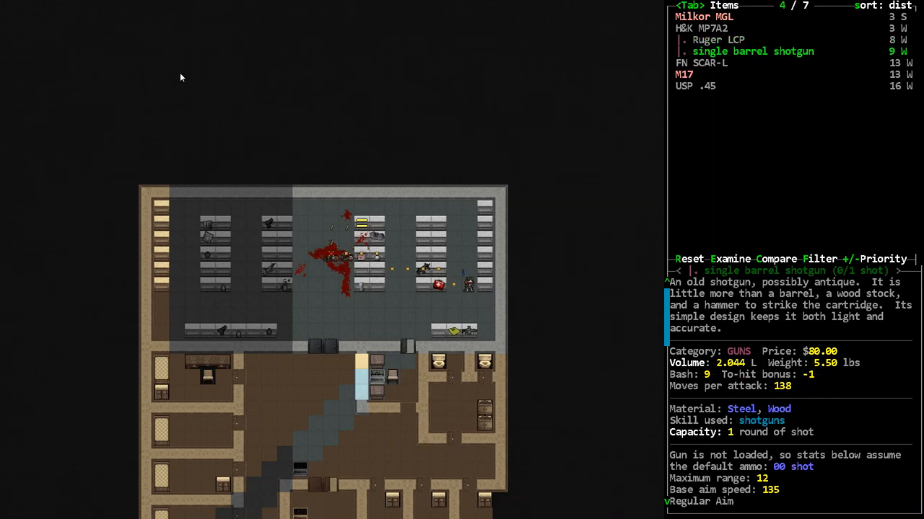
pyautogui.press('DOWN')
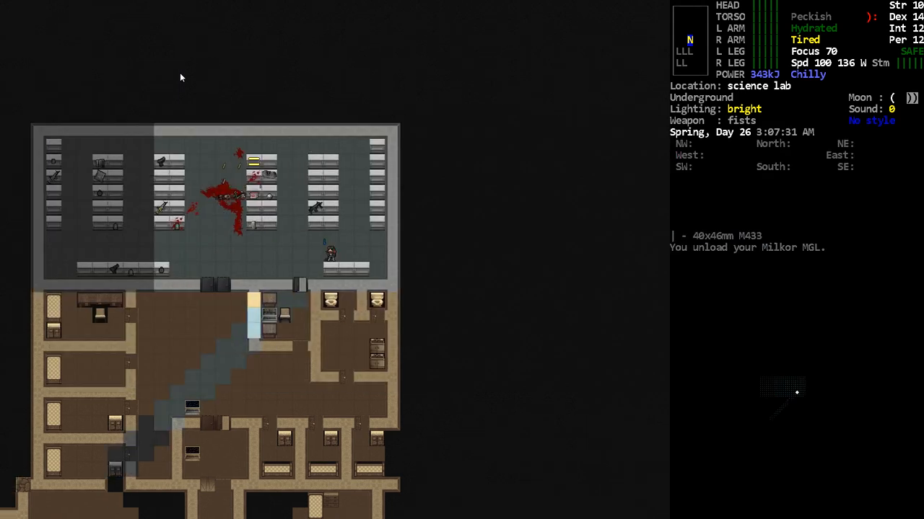
# Drop the H&K MP7A2 onto the reinforced concrete floor
pyautogui.press('i')
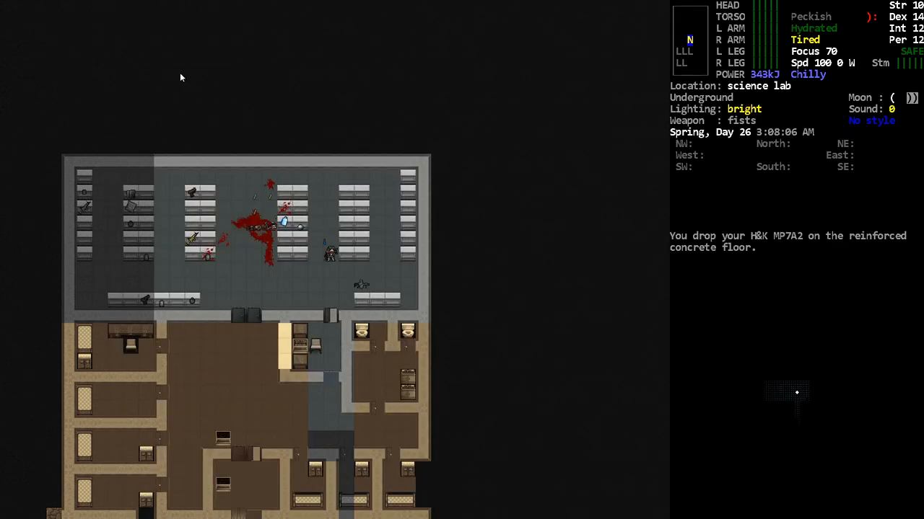
# Take the fire bomblets and the 25-round .223 STANAG magazine from the display racks
pyautogui.press('i')
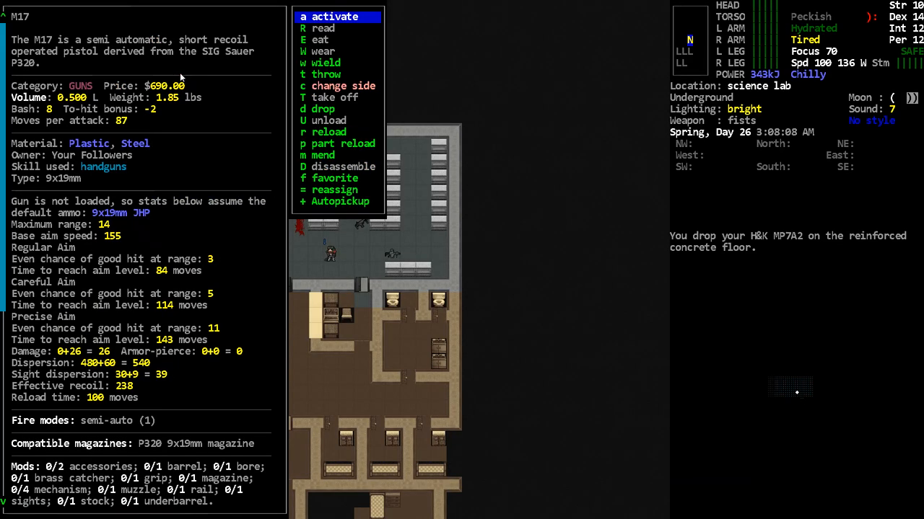
pyautogui.click(322, 108)
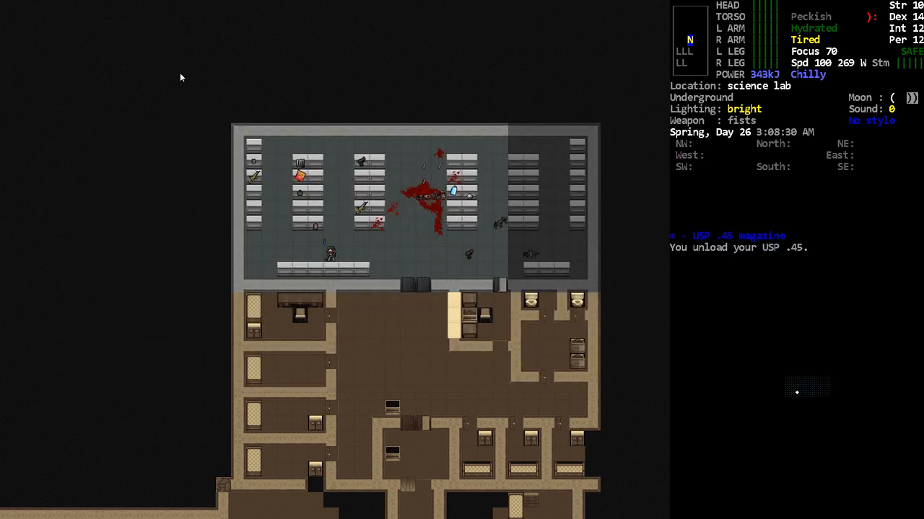
pyautogui.press('i')
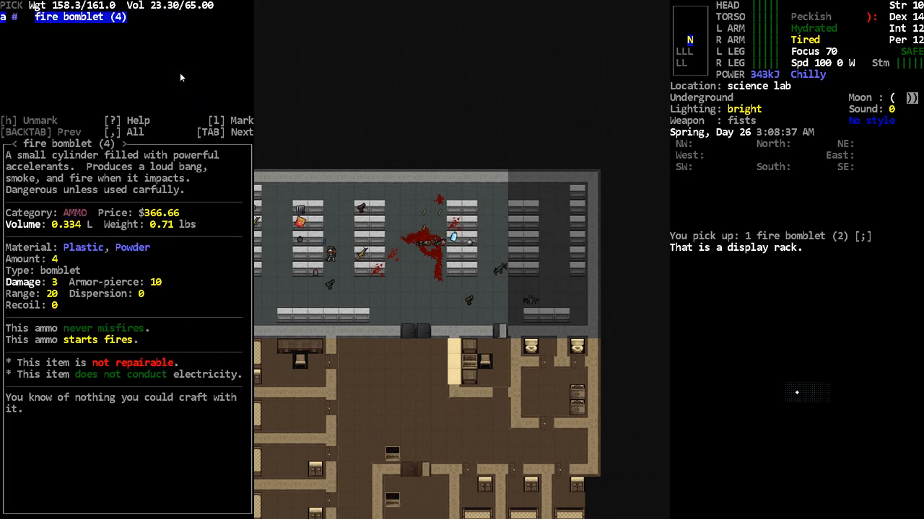
pyautogui.press('Escape')
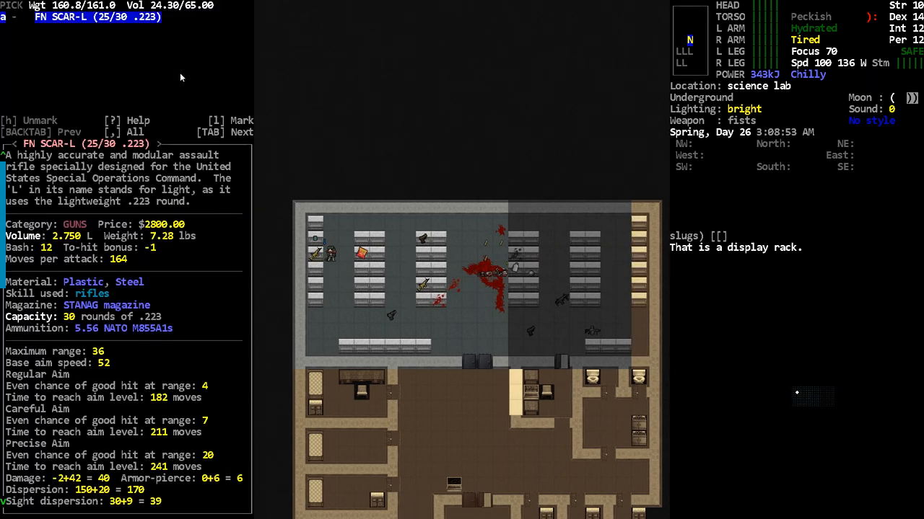
pyautogui.press('Escape')
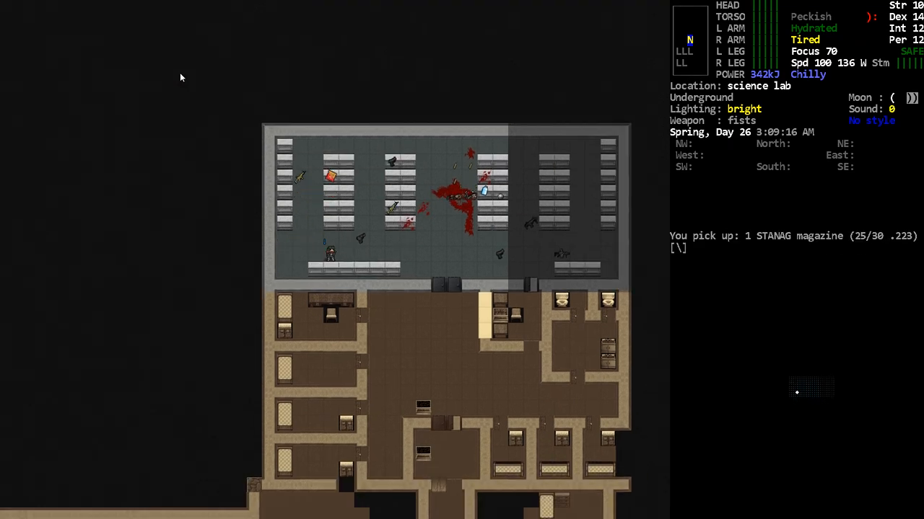
# Pick up the medium acidbomb and leave the filthy clothing pile untouched
pyautogui.press('i')
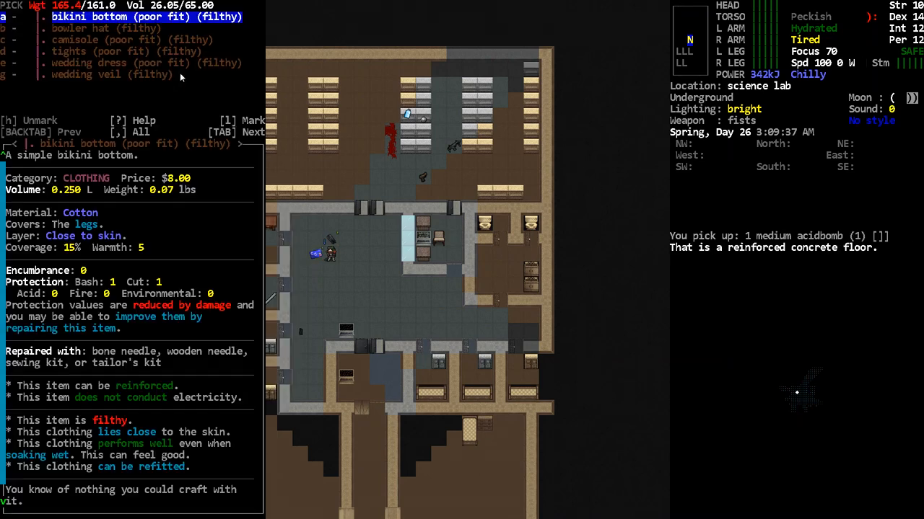
pyautogui.press('Escape')
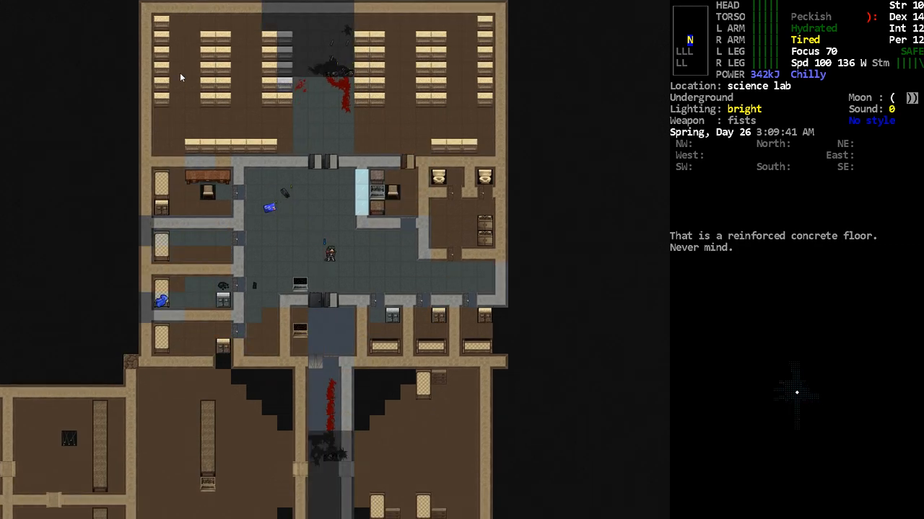
# Review the science lab layout on the overmap, then return to the lab view
pyautogui.press('m')
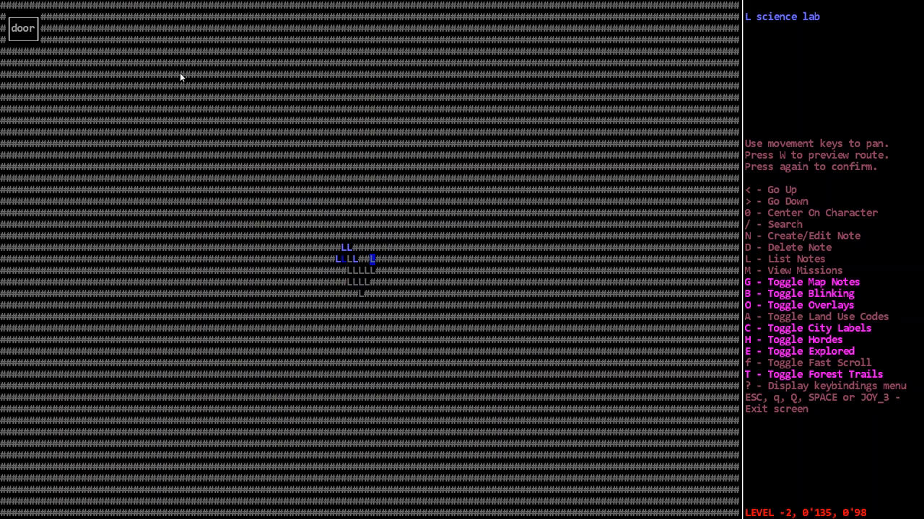
pyautogui.press('N')
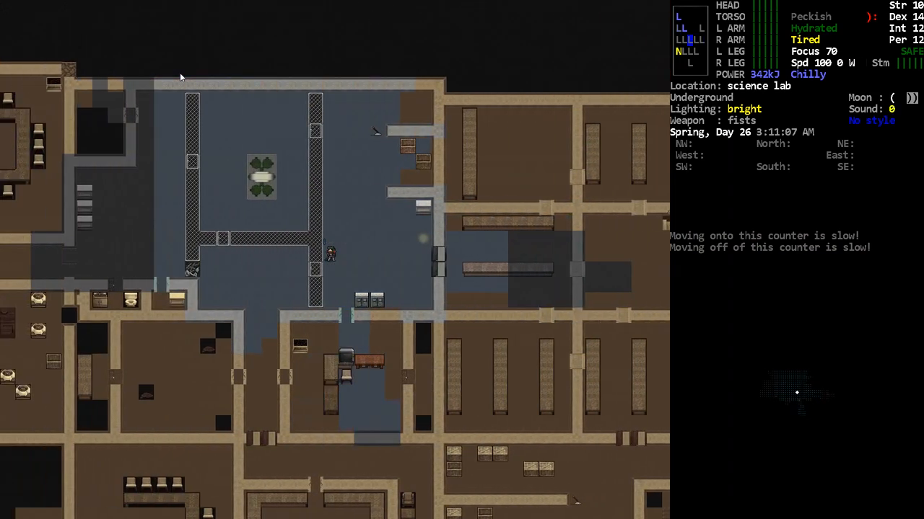
# Head south through the lab toward the exit stairs
pyautogui.press('s')
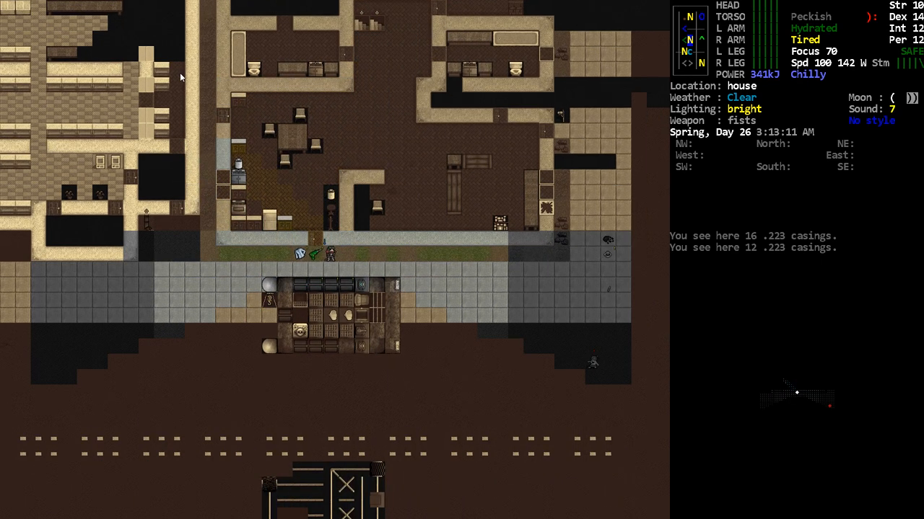
# Wield the M110A1, aim at the approaching shriekling and fire
pyautogui.press('w')
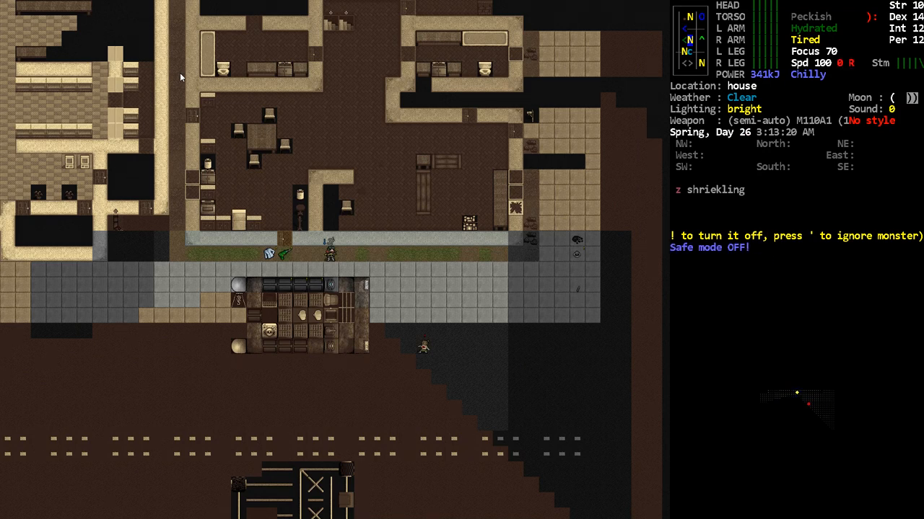
pyautogui.press('f')
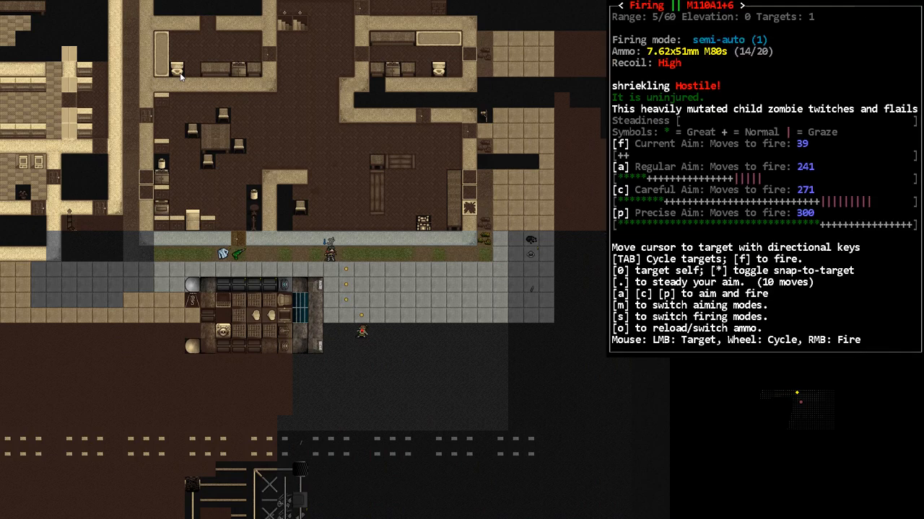
pyautogui.press('f')
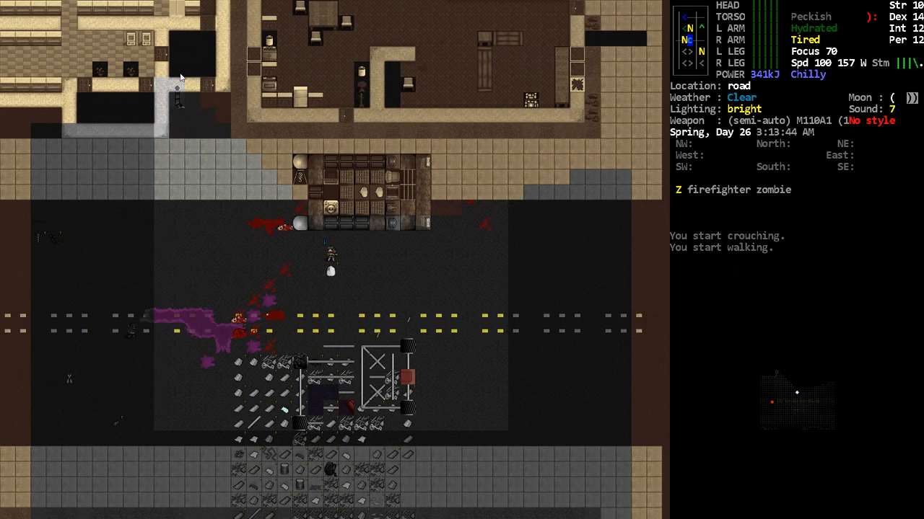
# Start moving the USP .45 magazine, RM232 IDW and flamethrower into vehicle storage
pyautogui.press('f')
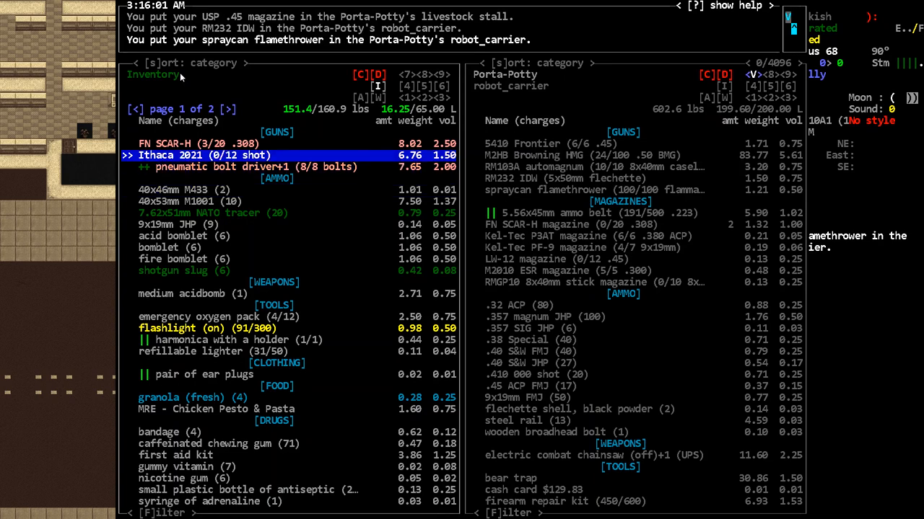
# Close the transfer screen and wear the XL holster, filtering the wear list by 'xl'
pyautogui.press('Escape')
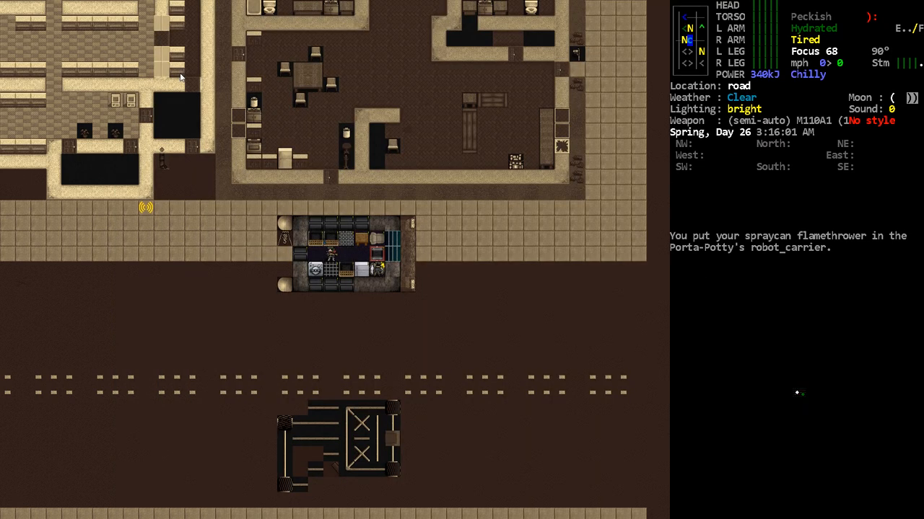
pyautogui.press('W')
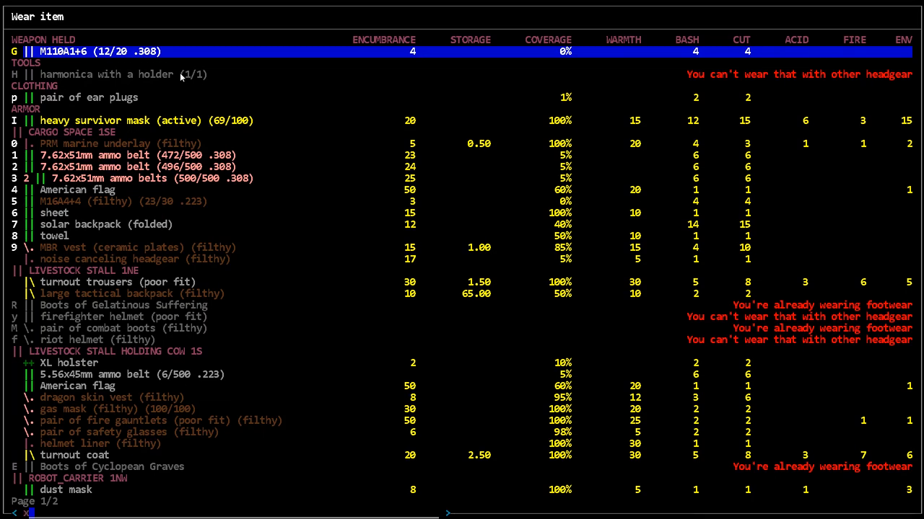
pyautogui.write('xl')
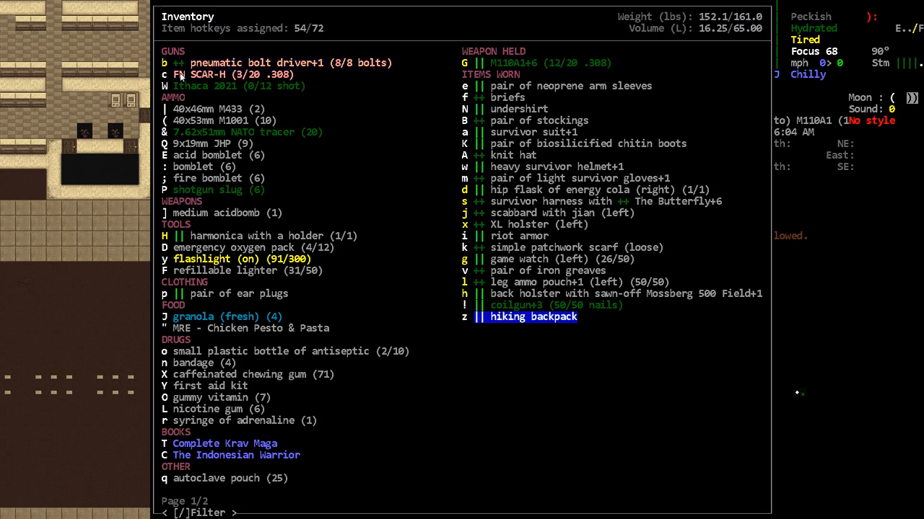
# Look over the carried guns in the inventory, then return to the Porta-Potty transfer screen
pyautogui.click(527, 224)
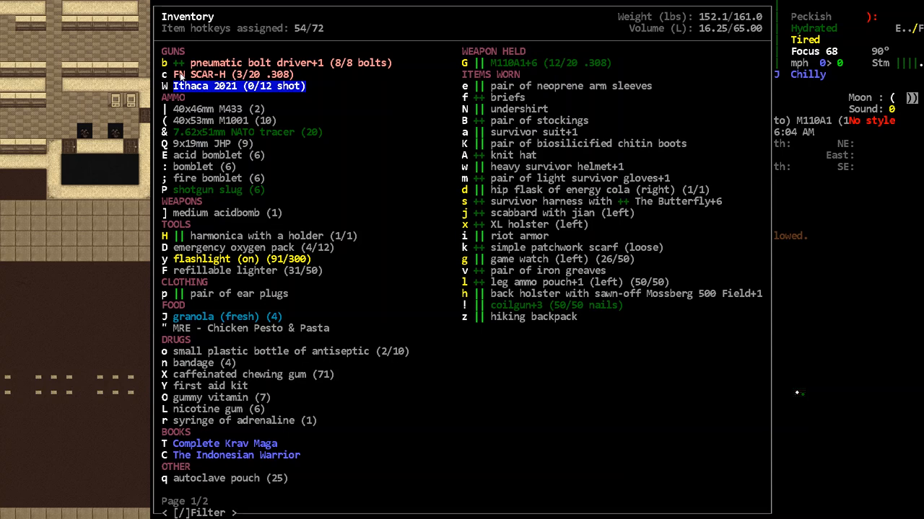
pyautogui.press('Escape')
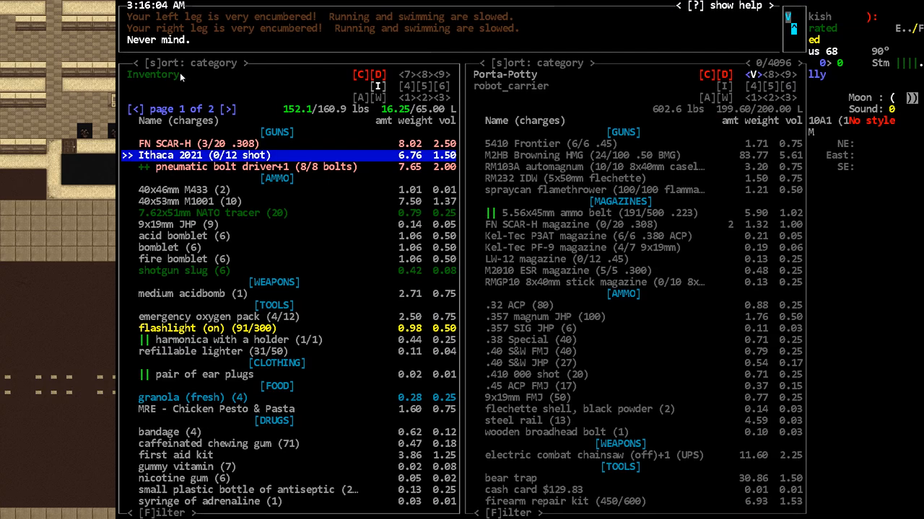
# Show items from all surrounding squares, filtered to the spare parts category
pyautogui.click(153, 75)
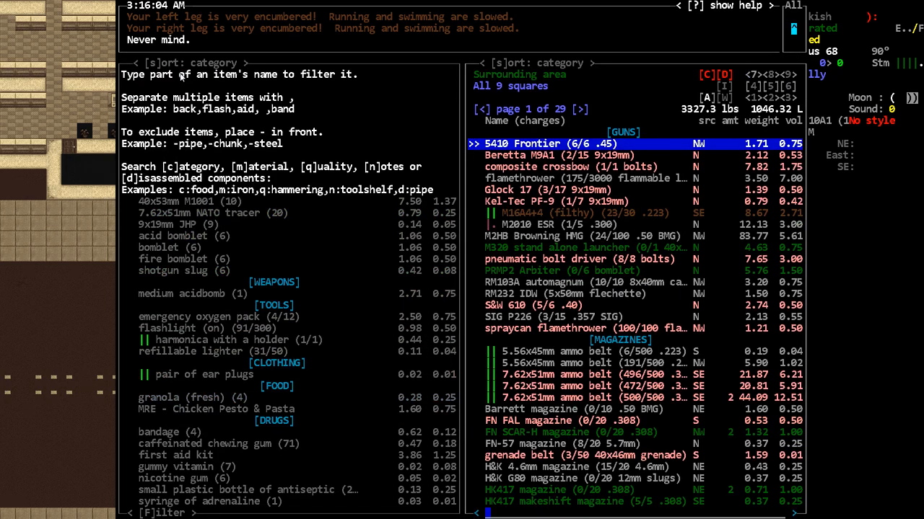
pyautogui.write('c:sc')
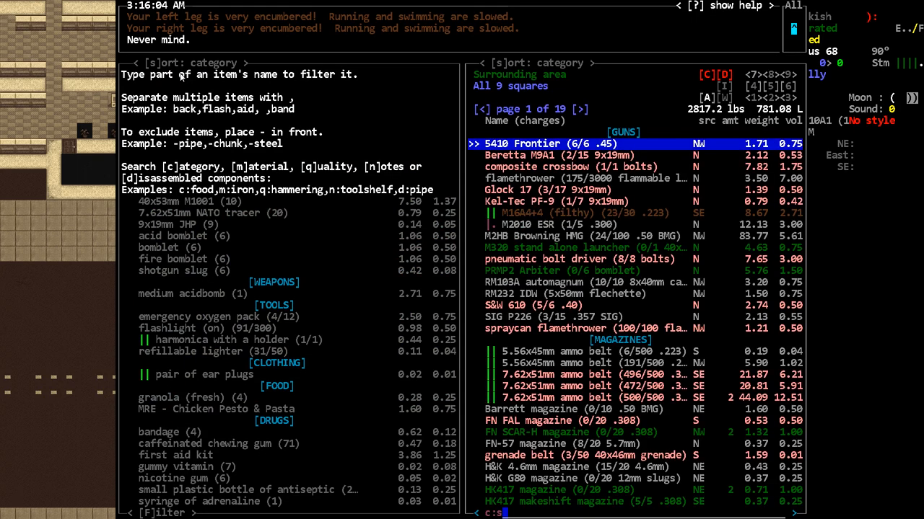
pyautogui.write('pa')
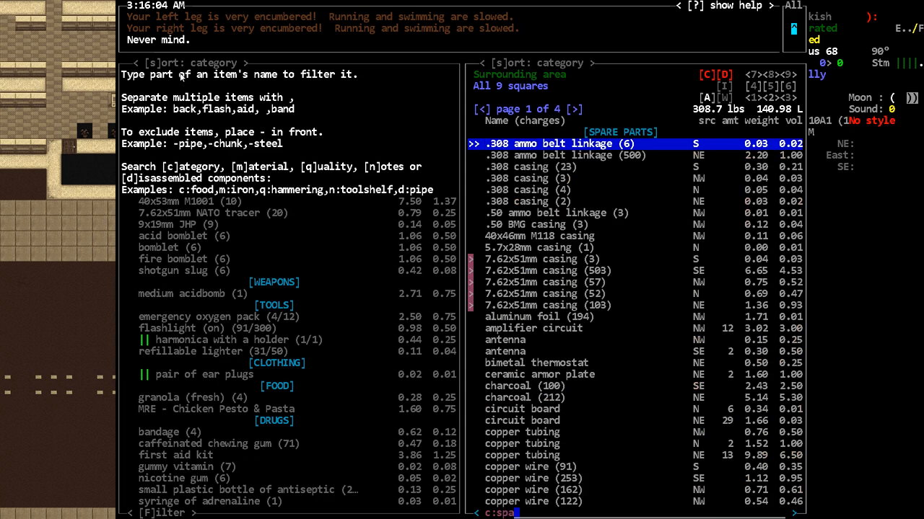
pyautogui.write('re')
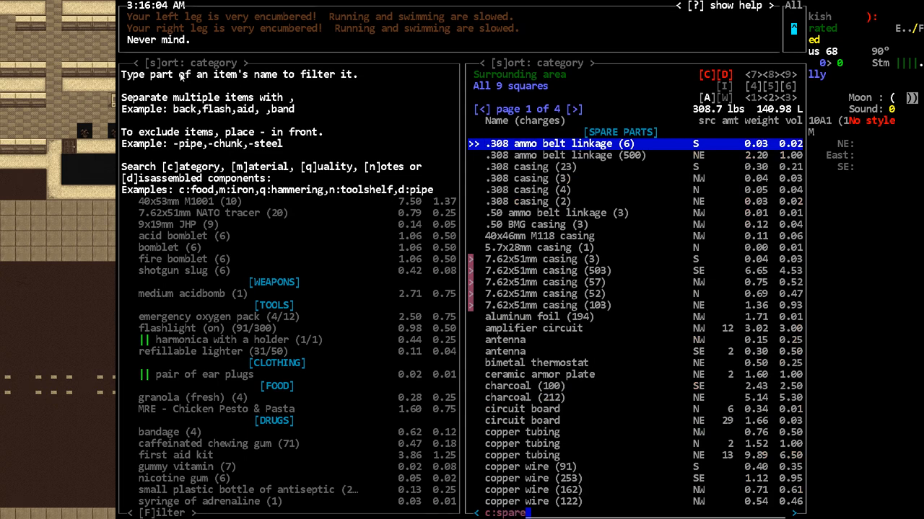
pyautogui.press('Return')
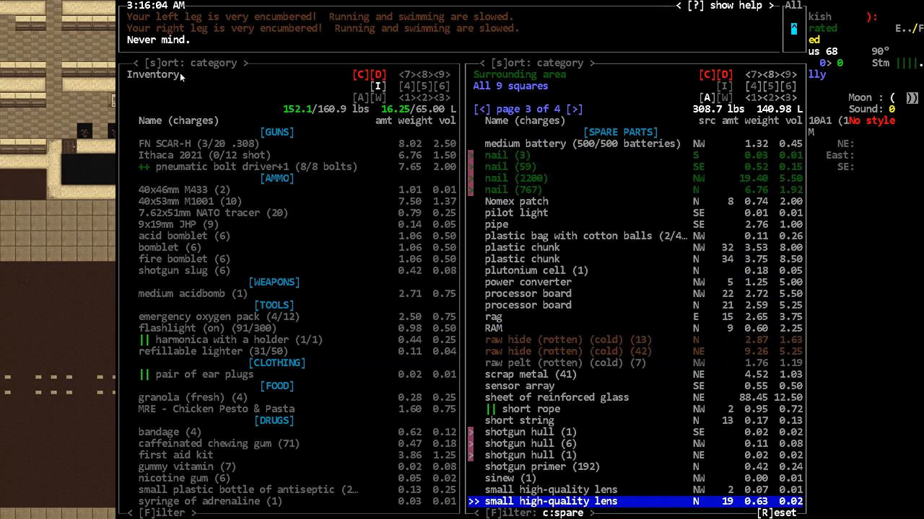
# Pick up the reinforced glass, processor boards, identification module, felt patch and copper wire piles
pyautogui.press('up')
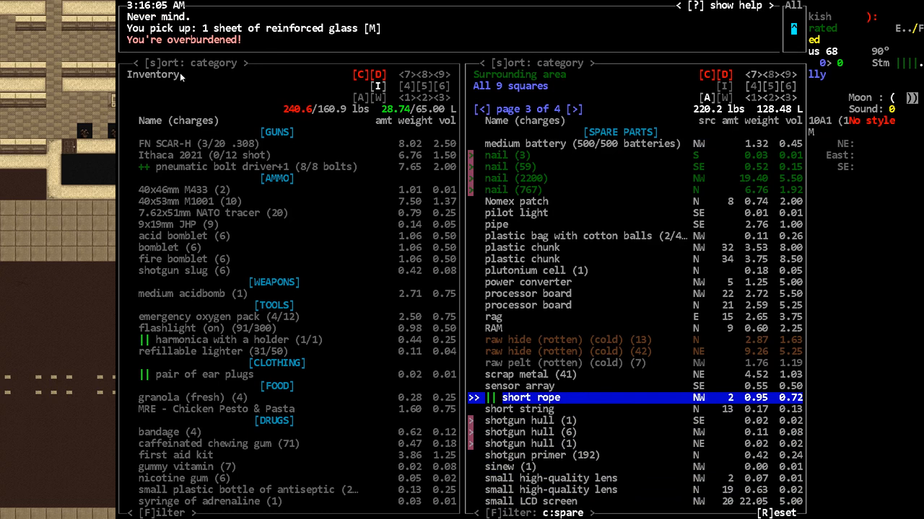
pyautogui.press('up')
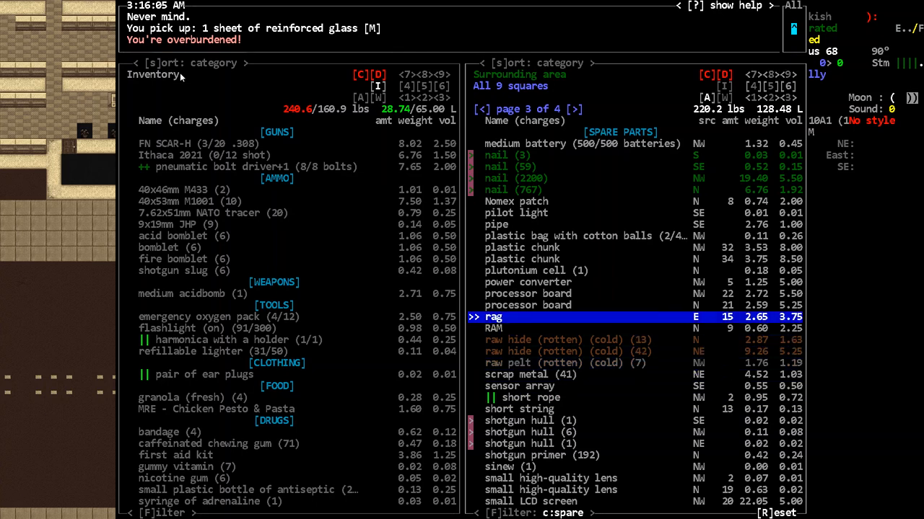
pyautogui.press('up')
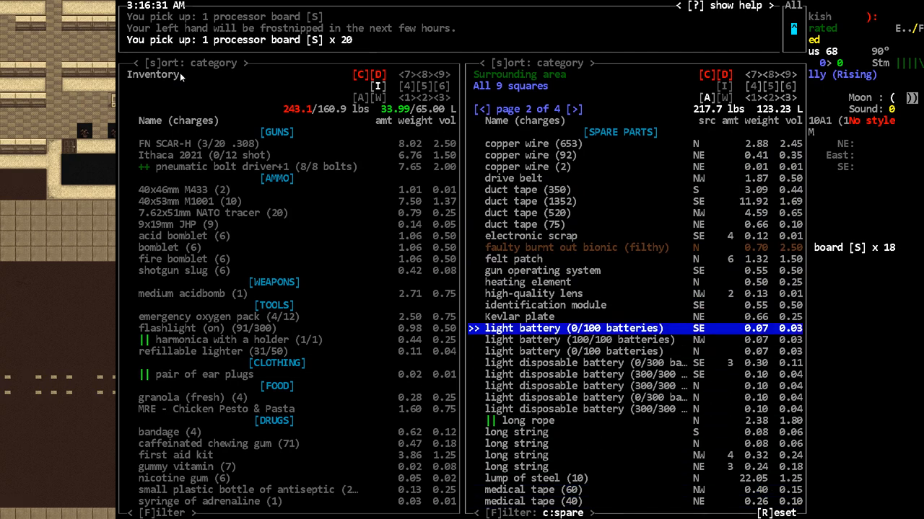
pyautogui.press('up')
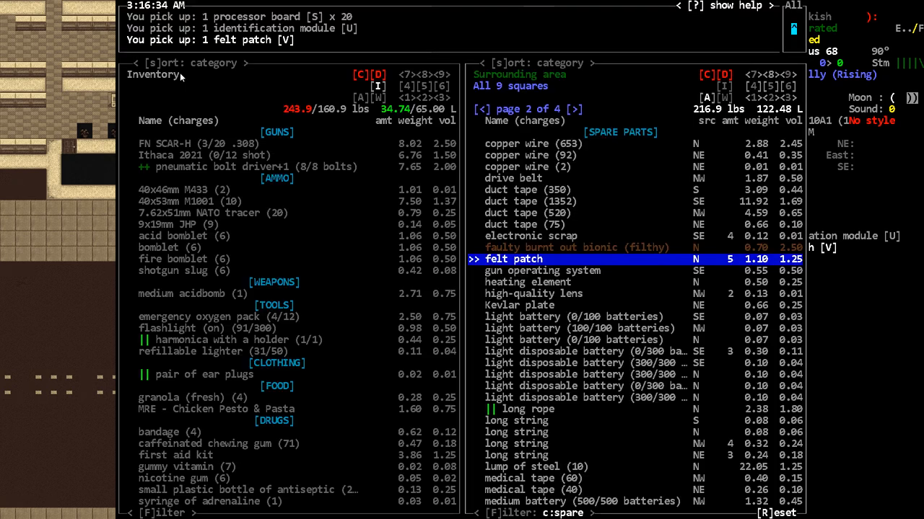
pyautogui.press('up')
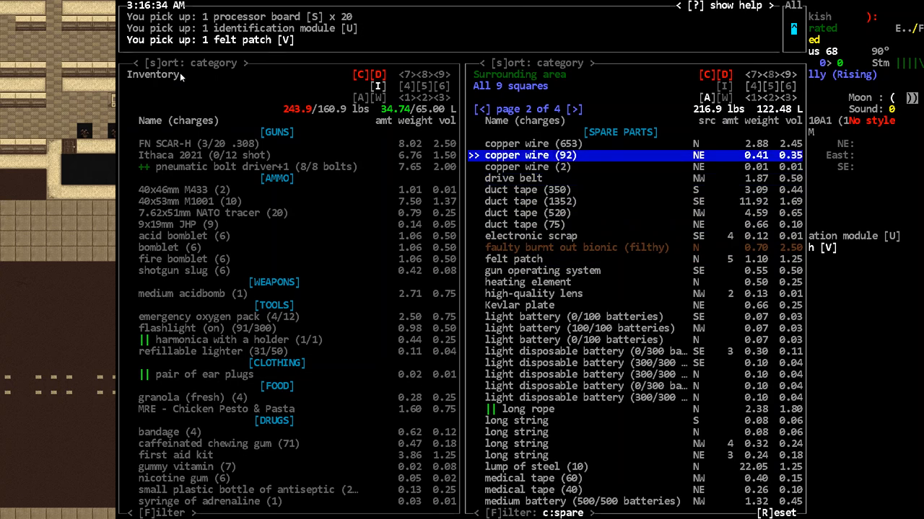
pyautogui.press('up')
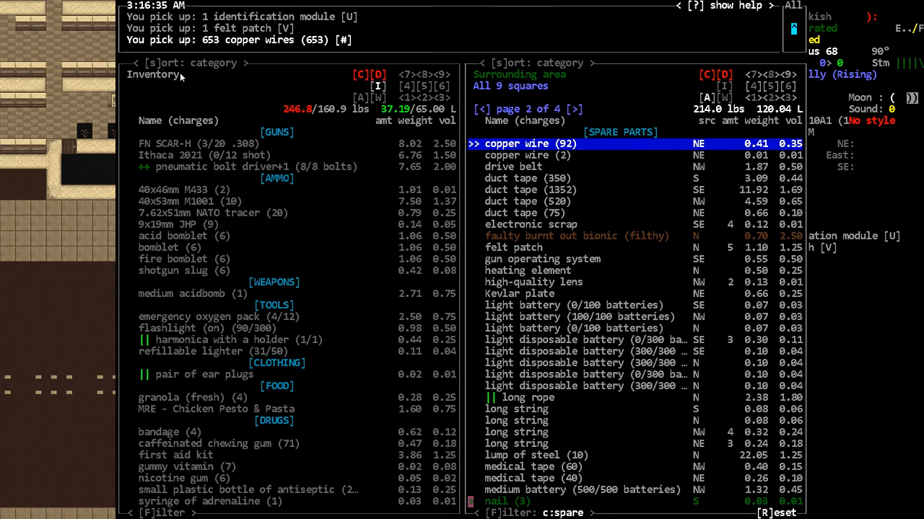
pyautogui.click(475, 109)
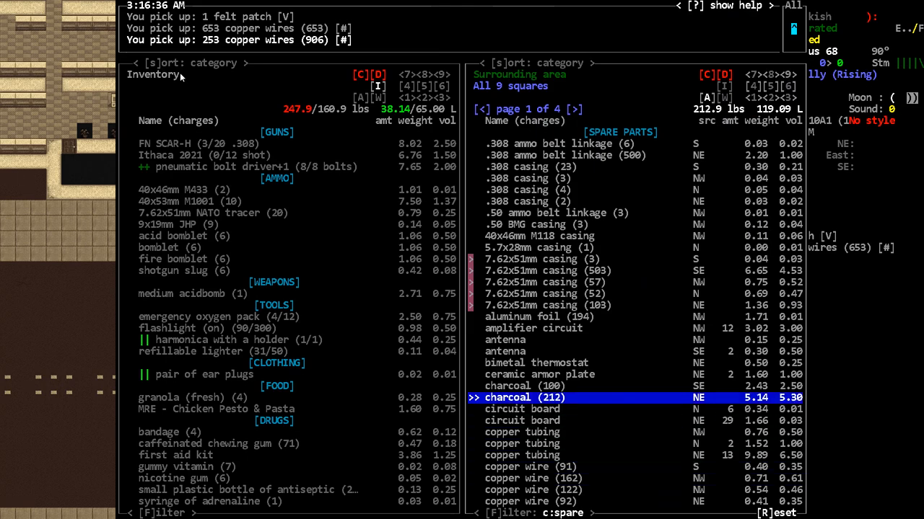
pyautogui.press('up')
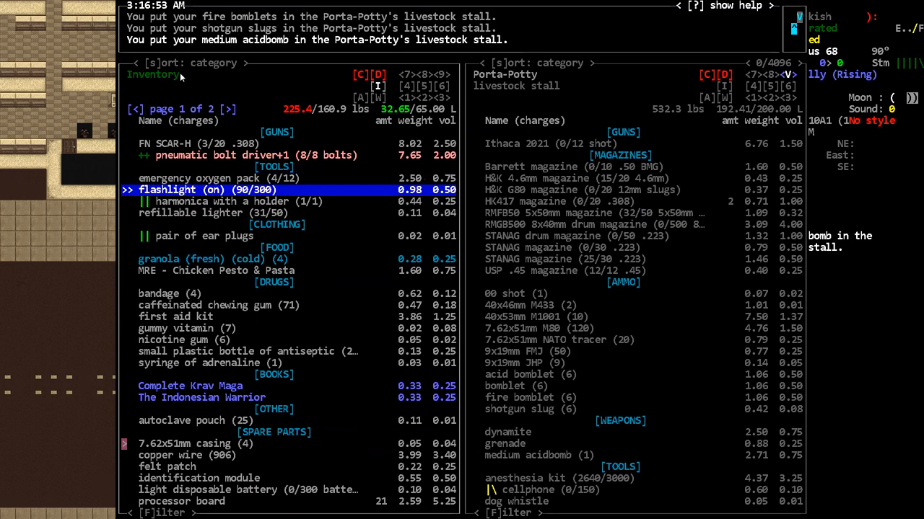
# Move the bomblets, shotgun slugs and acidbomb into the livestock stall and exit the inventory
pyautogui.press('Down')
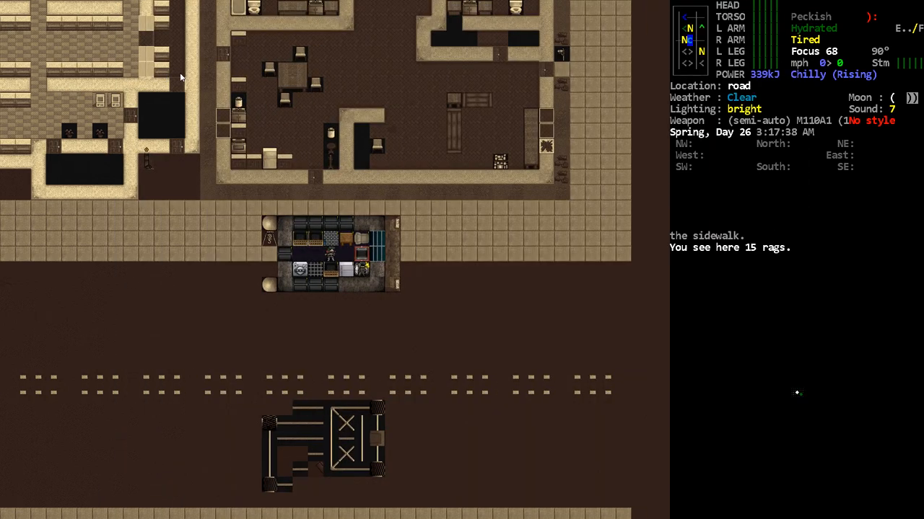
# Pick Complete Krav Maga from the readable books and decline to stop reading
pyautogui.press('a')
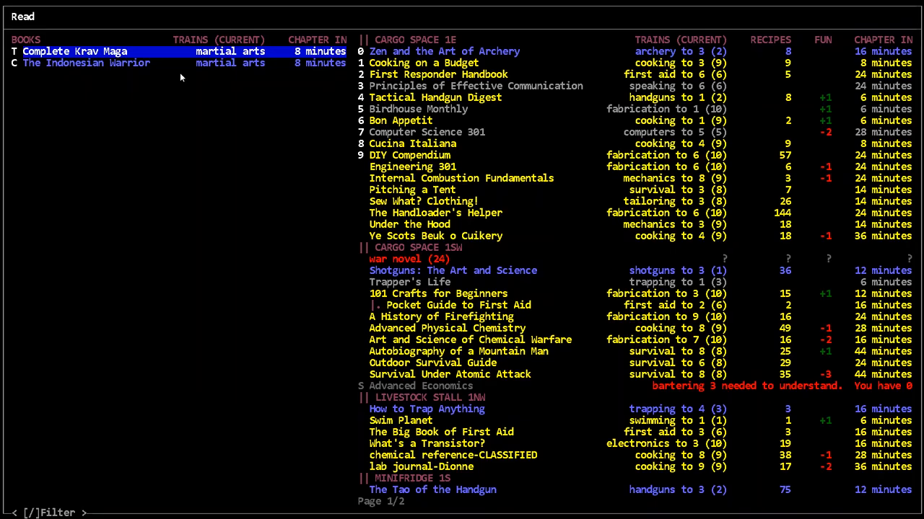
pyautogui.click(74, 51)
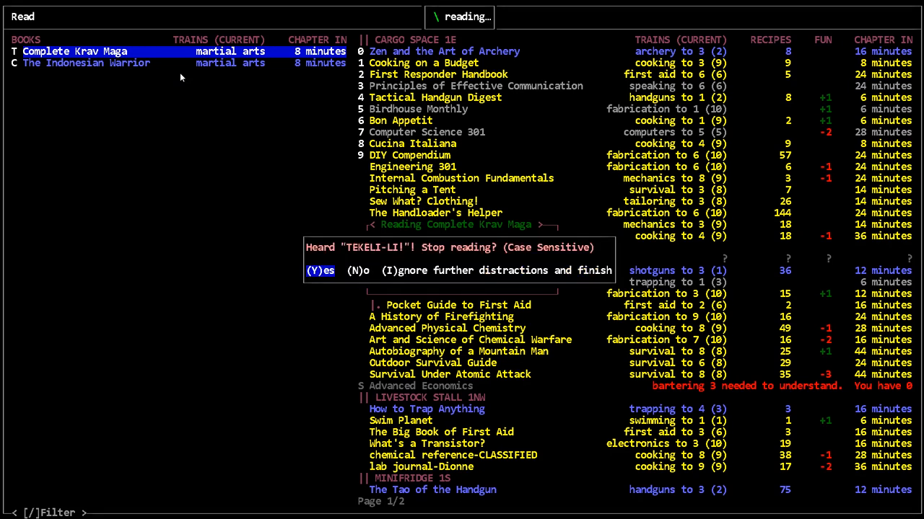
pyautogui.press('n')
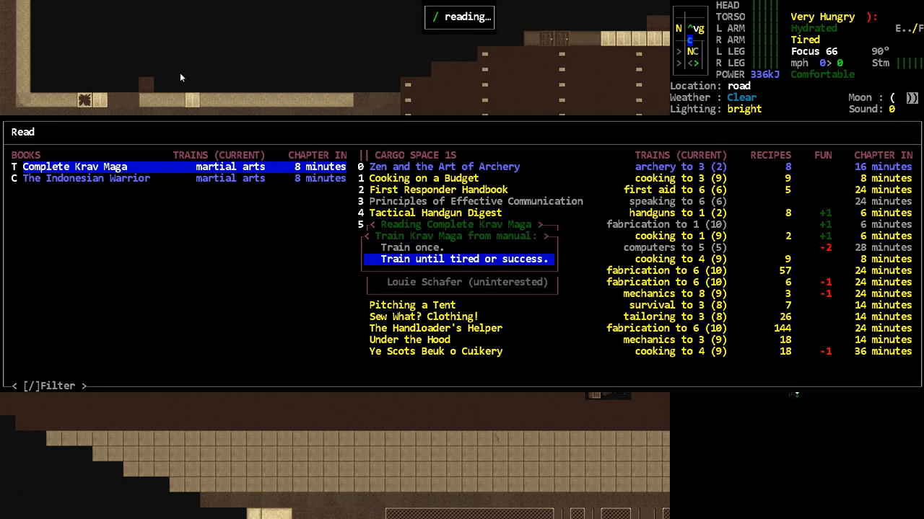
# Train Krav Maga until tired, then read The Indonesian Warrior to train Silat until tired or successful
pyautogui.click(464, 259)
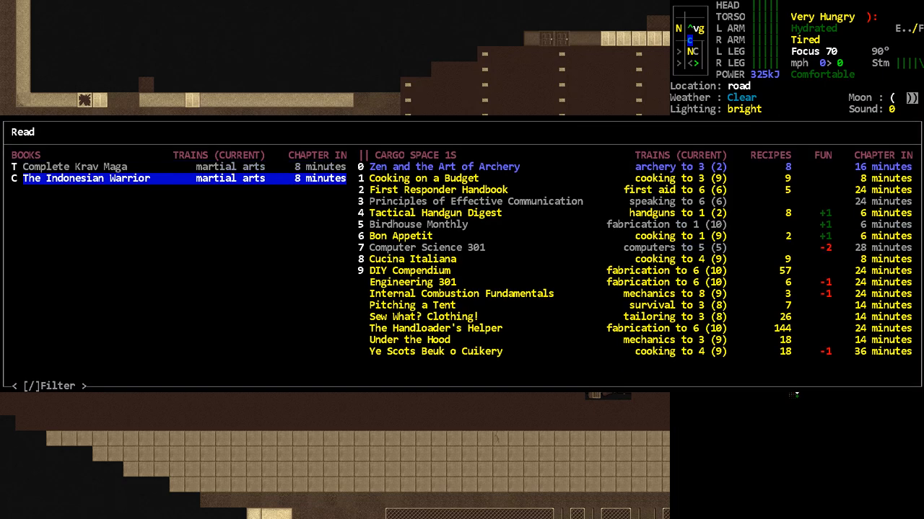
pyautogui.click(86, 178)
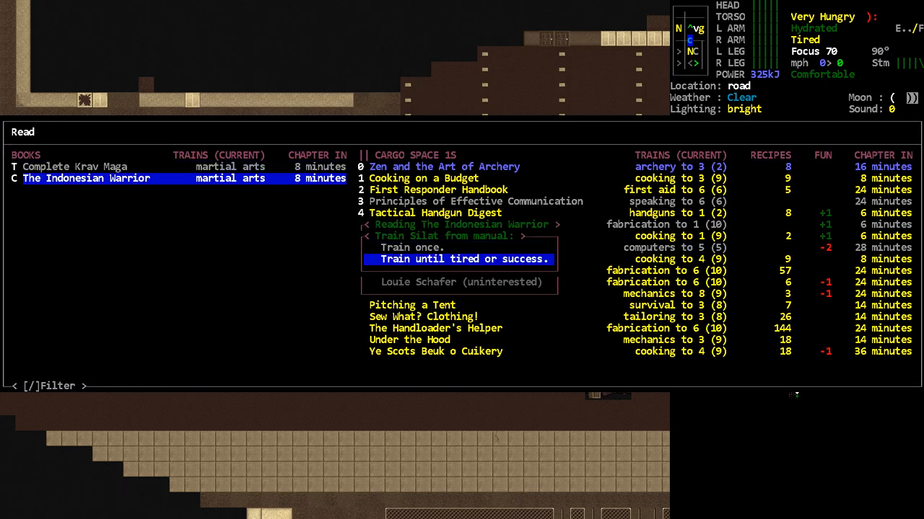
pyautogui.click(458, 259)
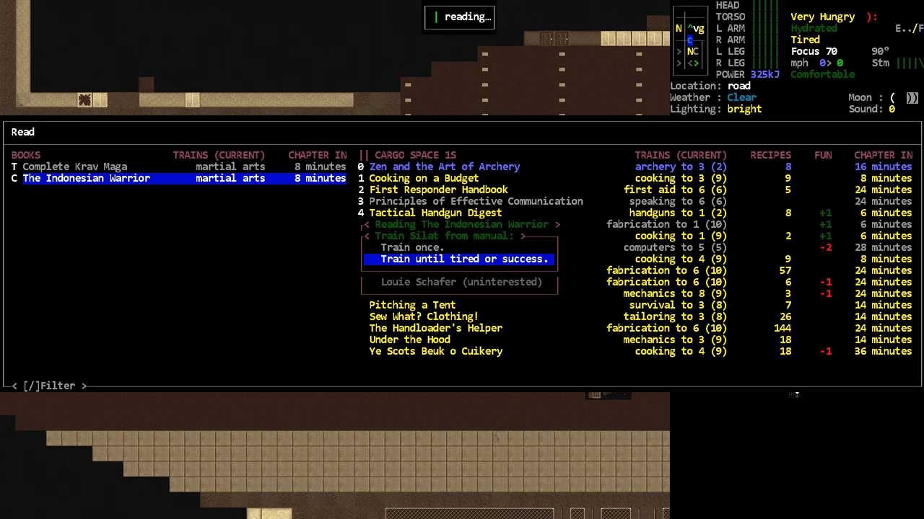
pyautogui.click(459, 259)
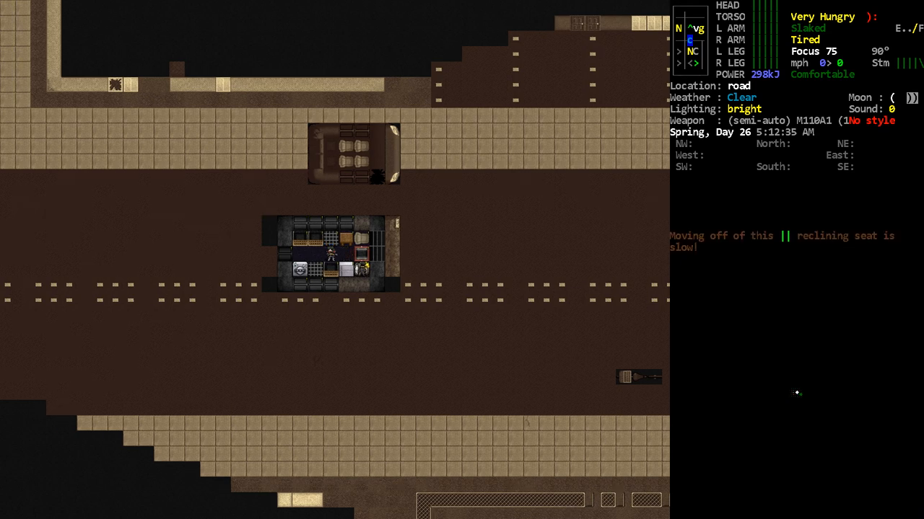
# Take the Porta-Potty's controls and drive it across the road beside the building
pyautogui.press('D')
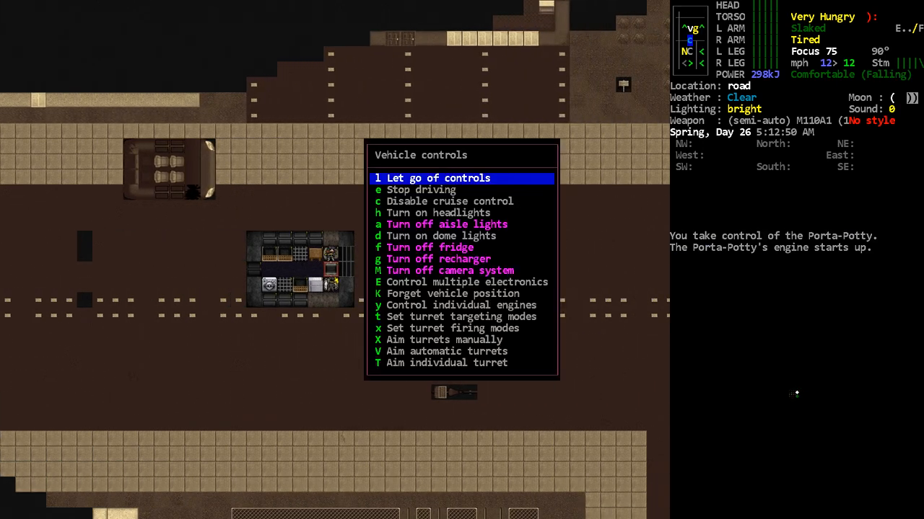
pyautogui.press('h')
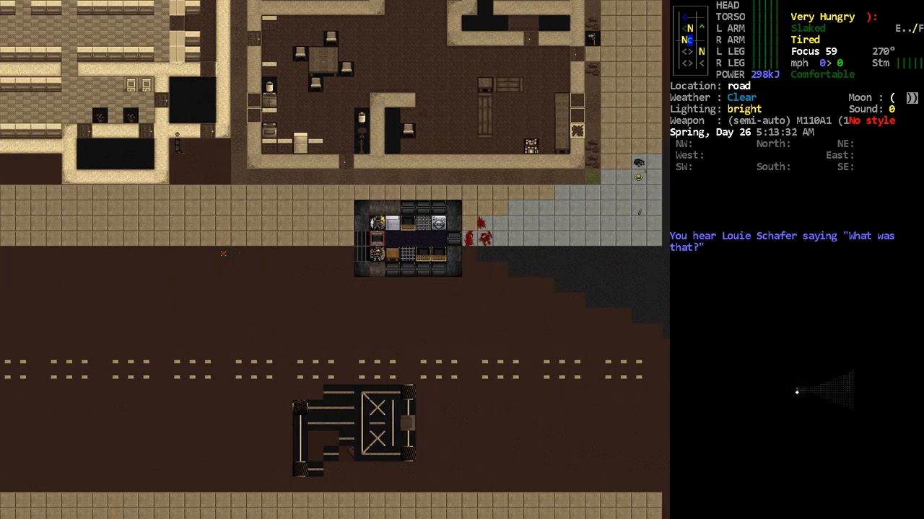
pyautogui.press('^')
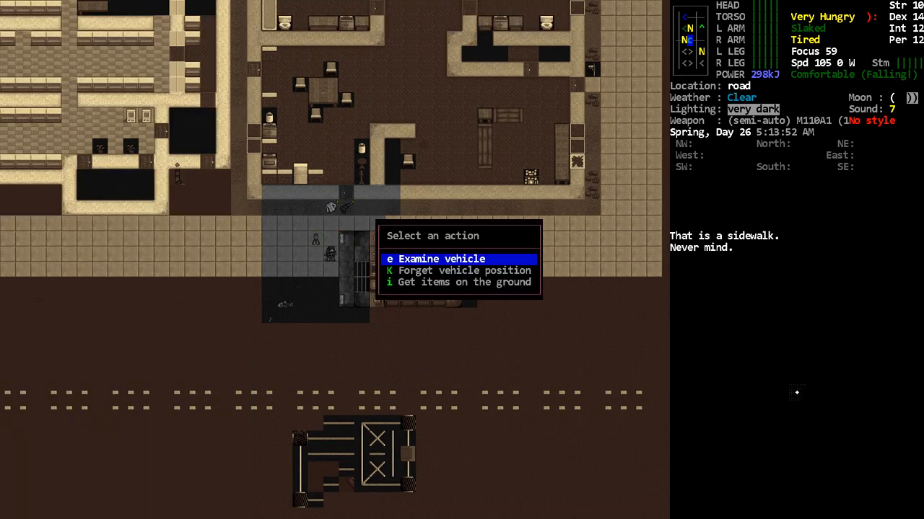
# Open the pickup list for items on the ground, then close it
pyautogui.click(442, 259)
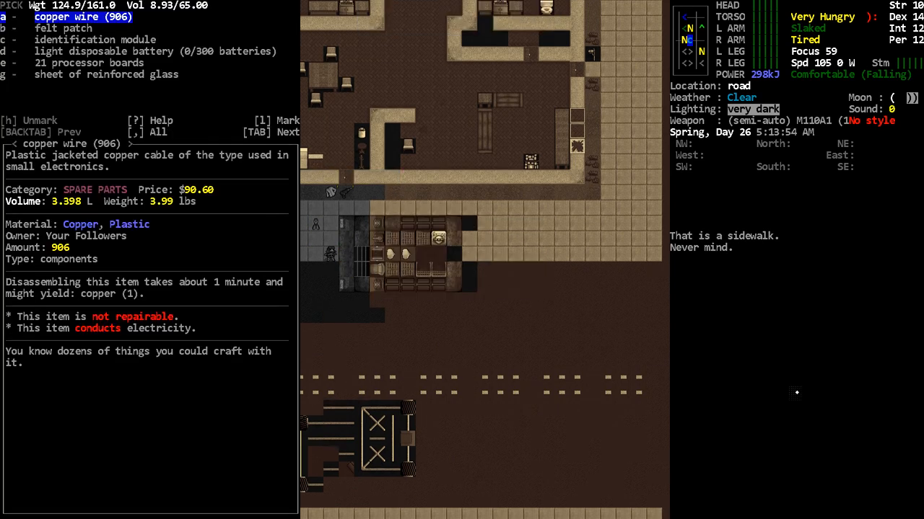
pyautogui.press('Escape')
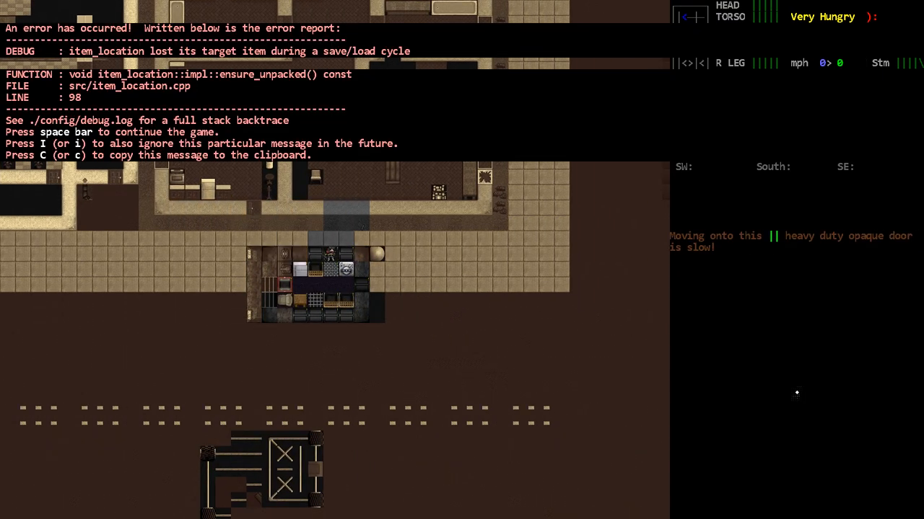
# Dismiss the error report and reload the HK417 magazine with 7.62x51mm rounds
pyautogui.press('space')
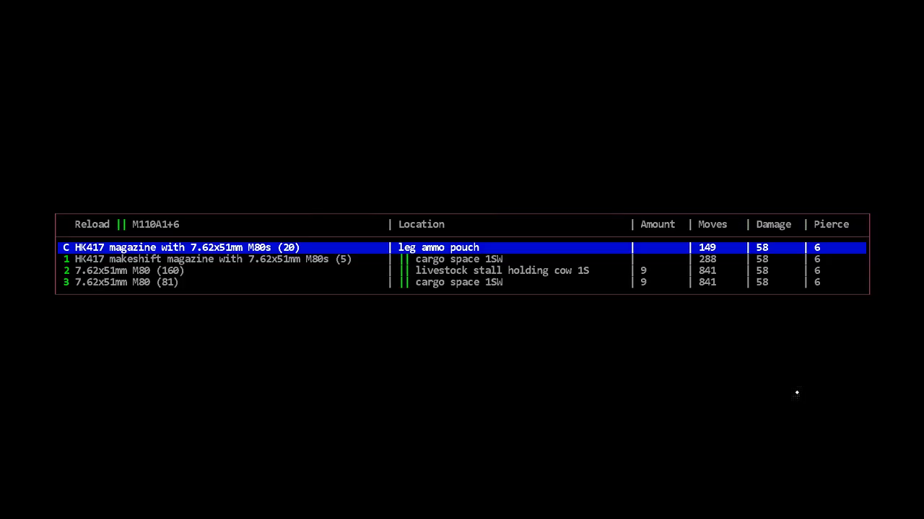
pyautogui.press('Return')
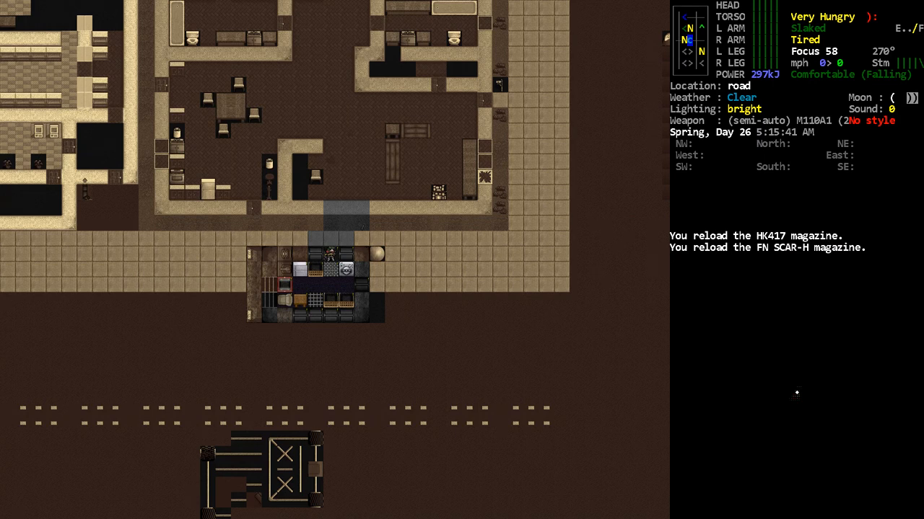
# Stow the FN SCAR-H in the Porta-Potty cargo, then descend the stairs to the basement
pyautogui.press('i')
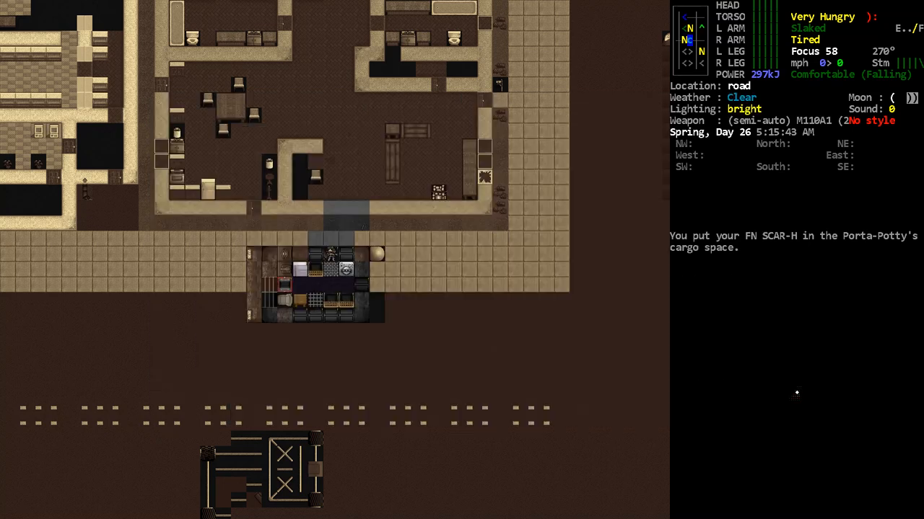
pyautogui.press('d')
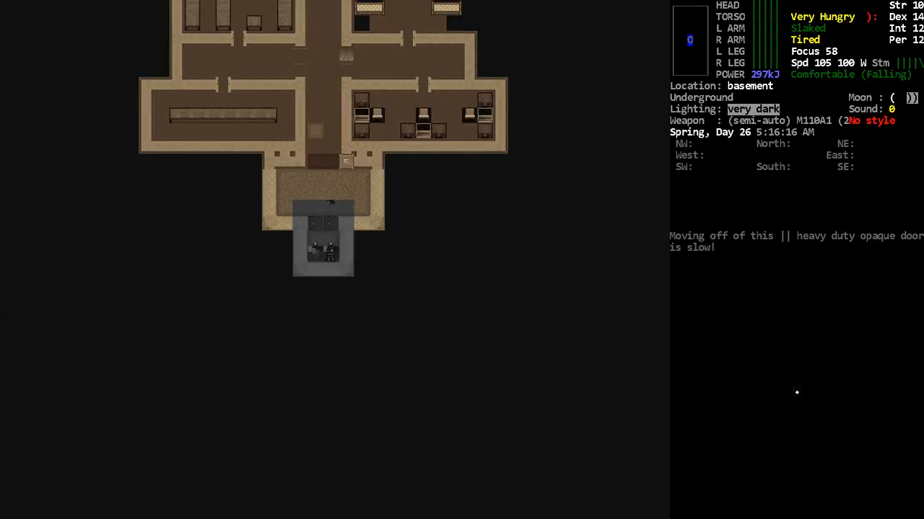
# Walk through the basement corridors into the science lab
pyautogui.press('i')
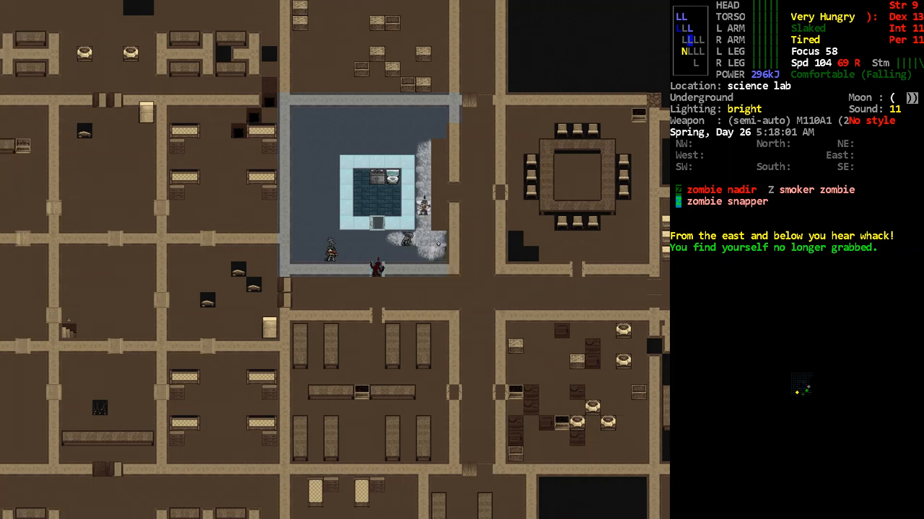
# Step away from the grabbing zombies and aim the rifle at the zombie nadir
pyautogui.press('f')
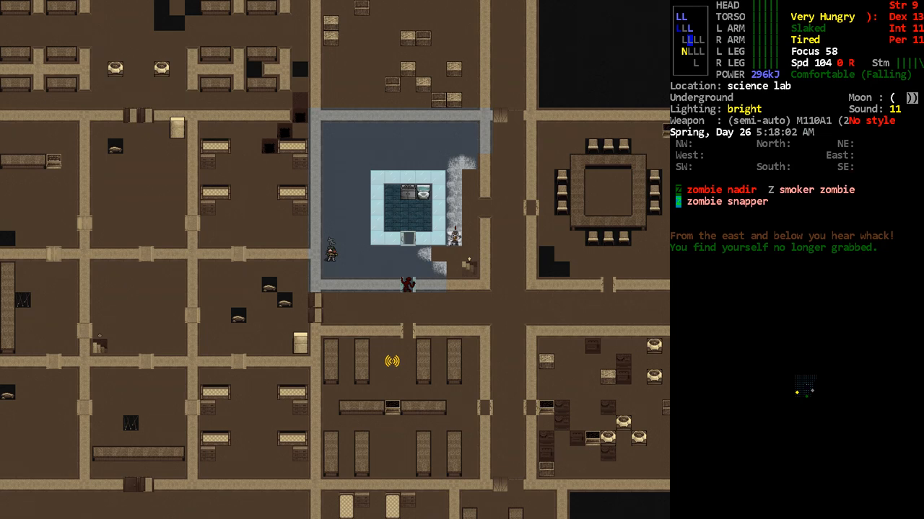
pyautogui.press('f')
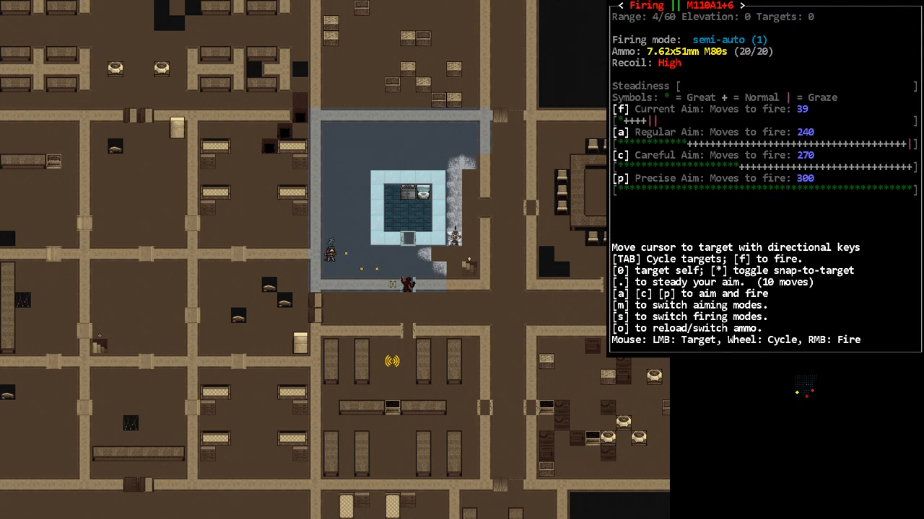
pyautogui.press('Tab')
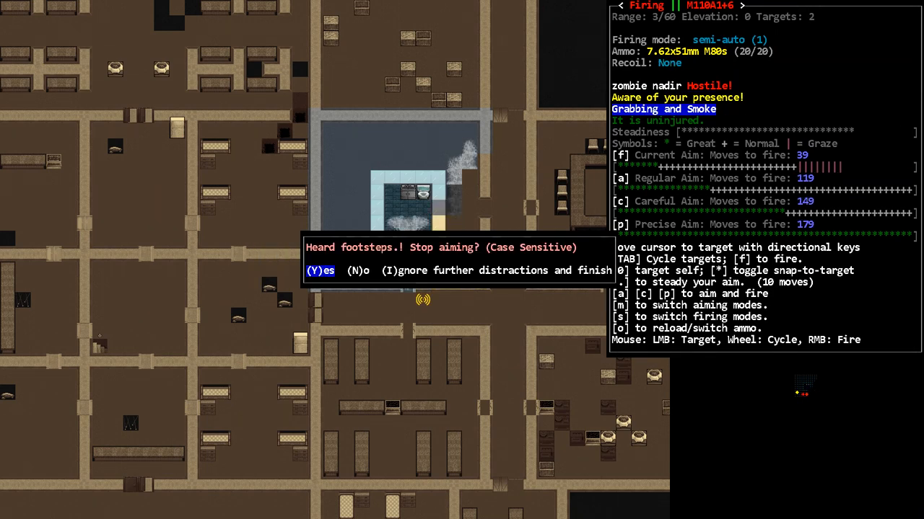
pyautogui.press('y')
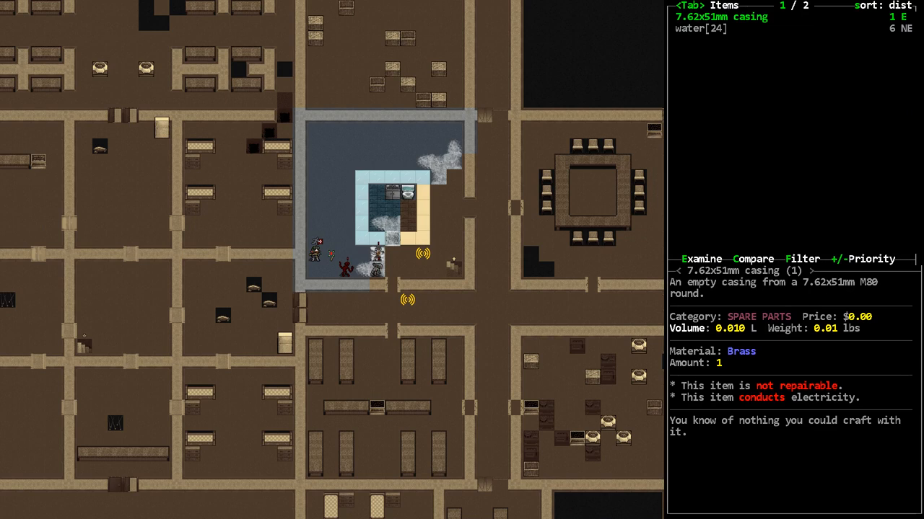
# Fire at the zombie nadir, then back away from the smoker zombie's cloud
pyautogui.press('f')
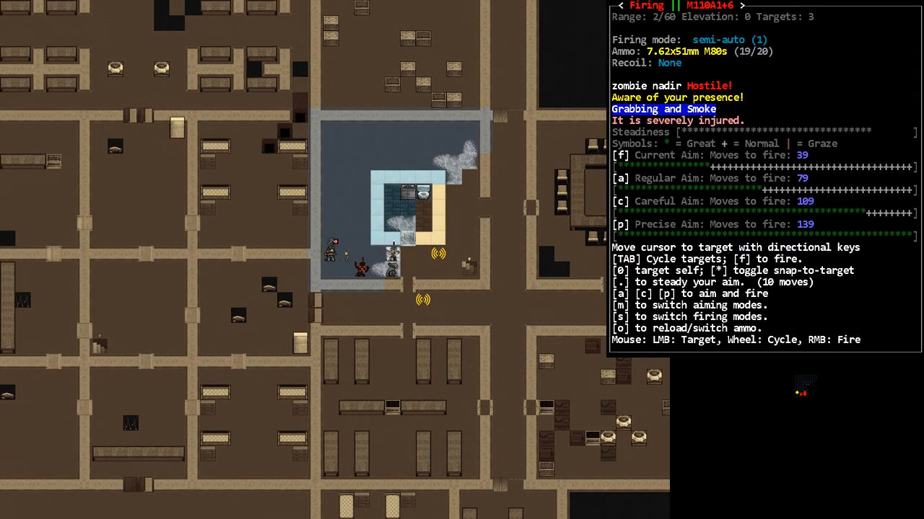
pyautogui.press('f')
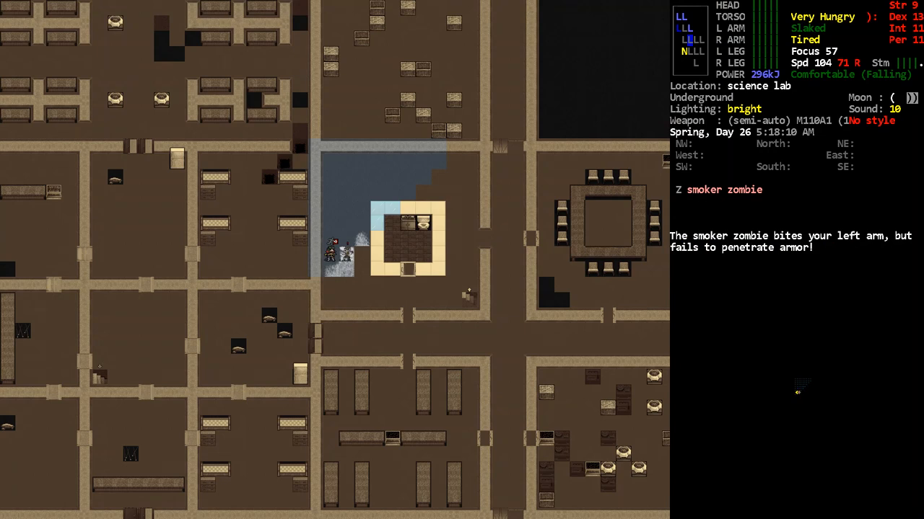
pyautogui.press('p')
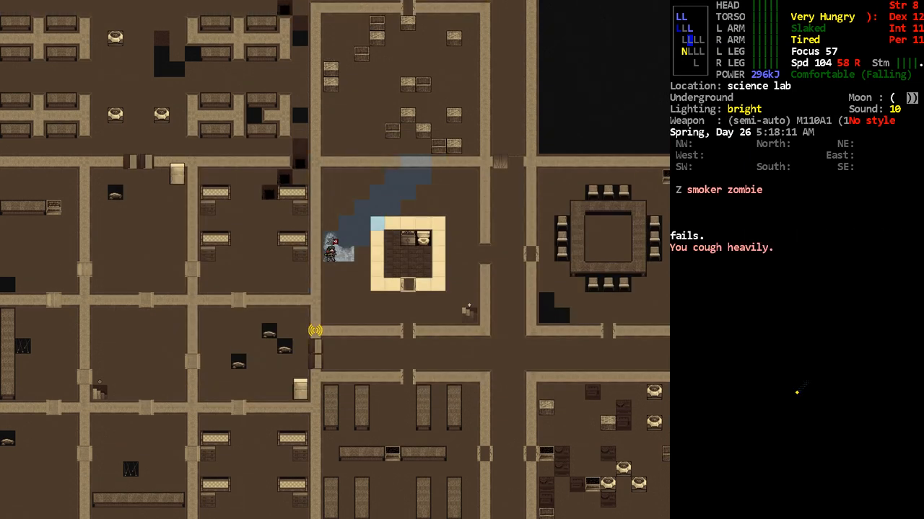
pyautogui.press('W')
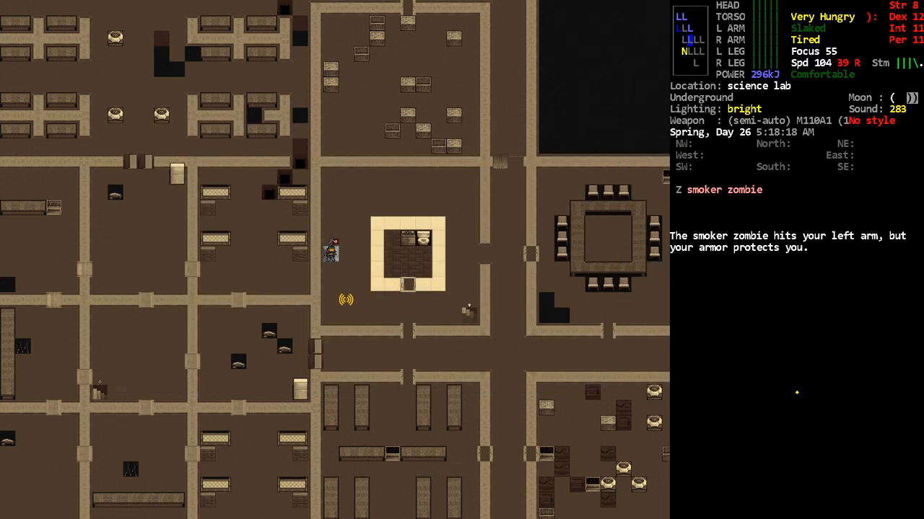
# Draw the jian from its scabbard and wield it
pyautogui.press('w')
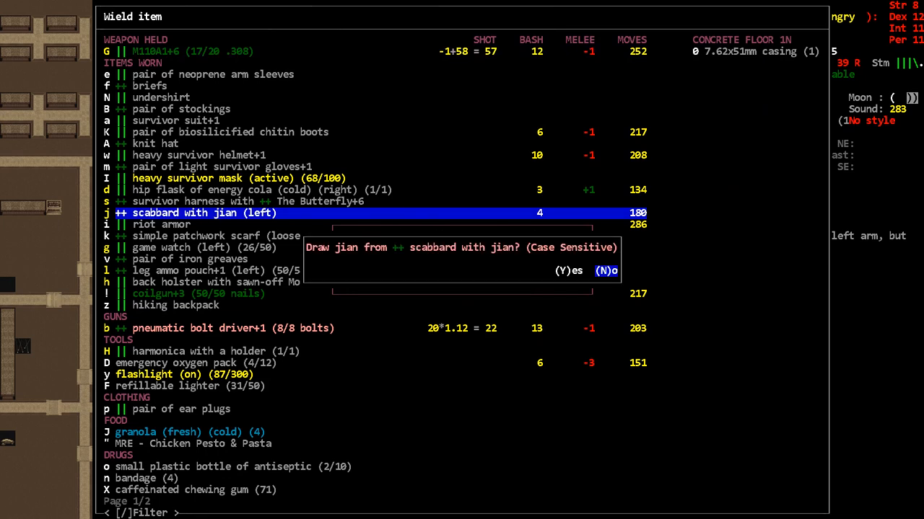
pyautogui.press('y')
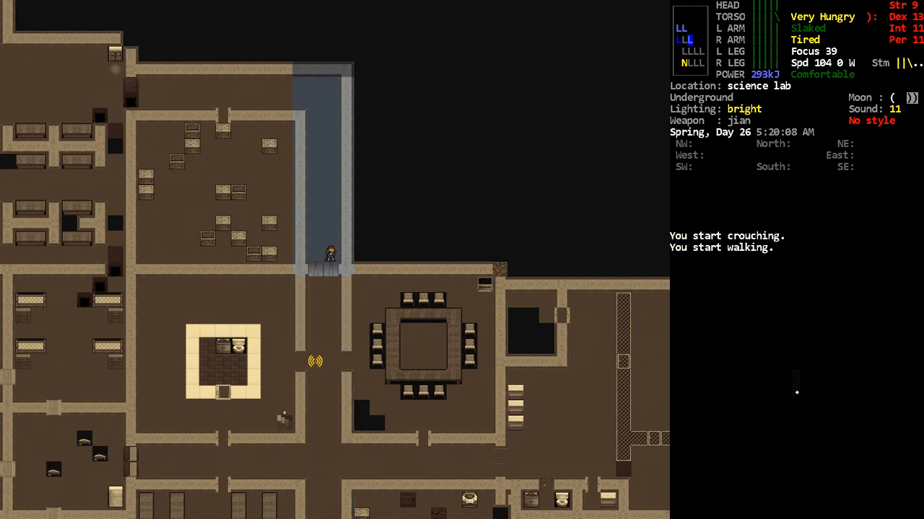
# Wait to catch your breath, then store the jian and wield the M110A1
pyautogui.press('up')
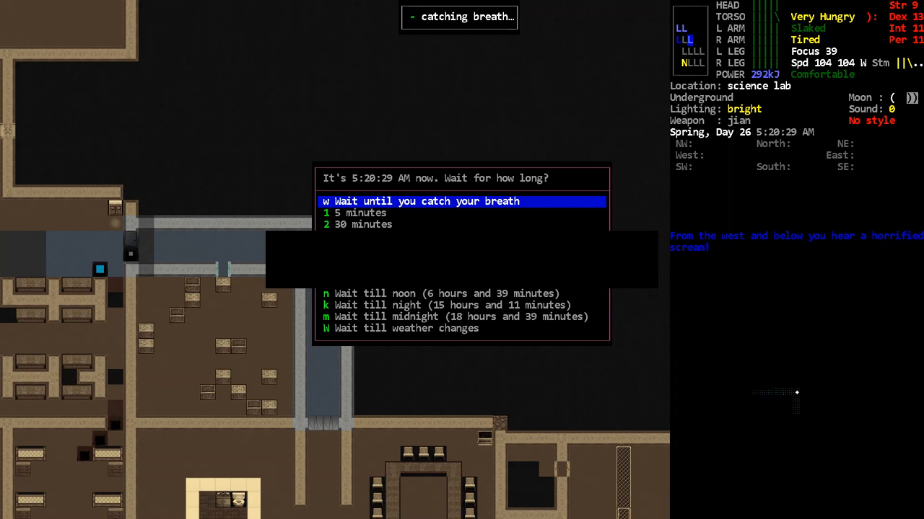
pyautogui.press('w')
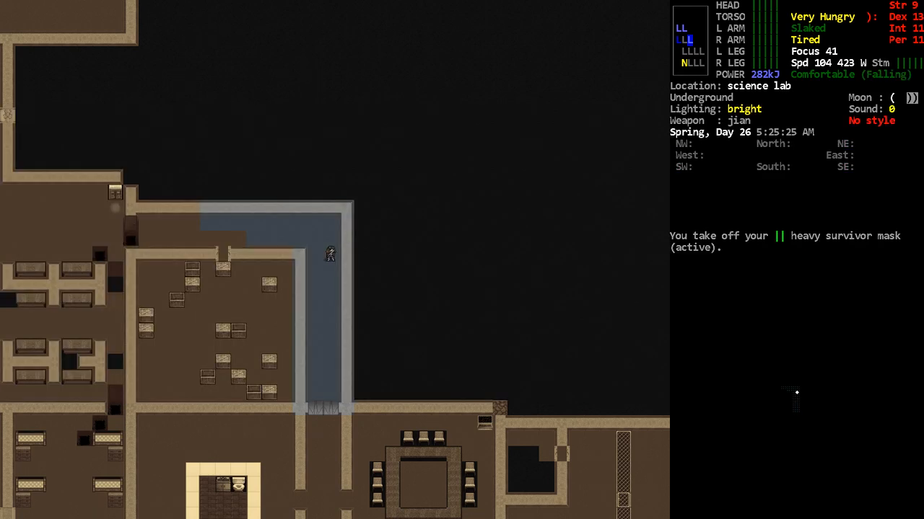
pyautogui.press('w')
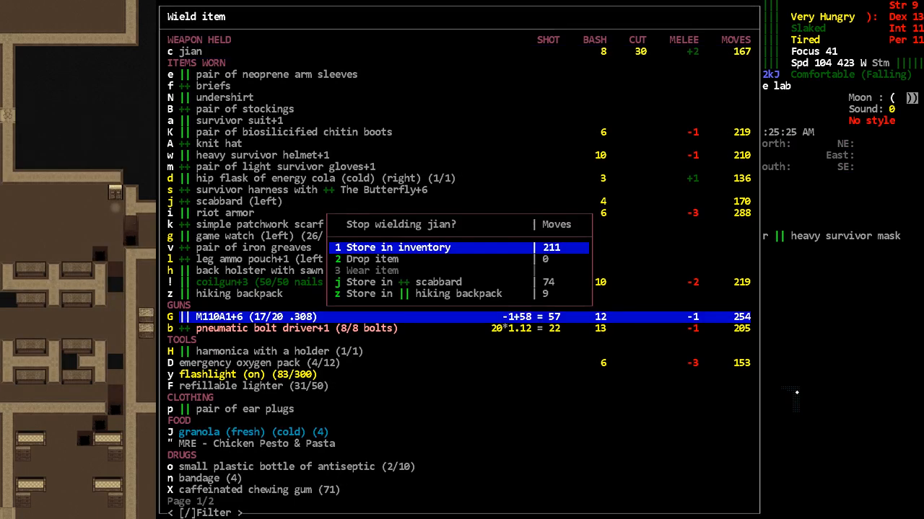
pyautogui.press('1')
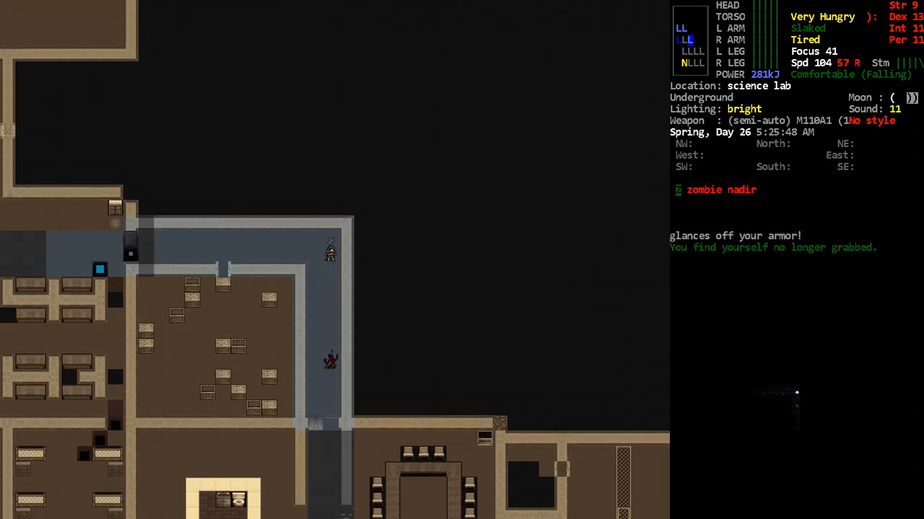
# Shoot the zombie hollow and close its corpse pile without looting
pyautogui.press('f')
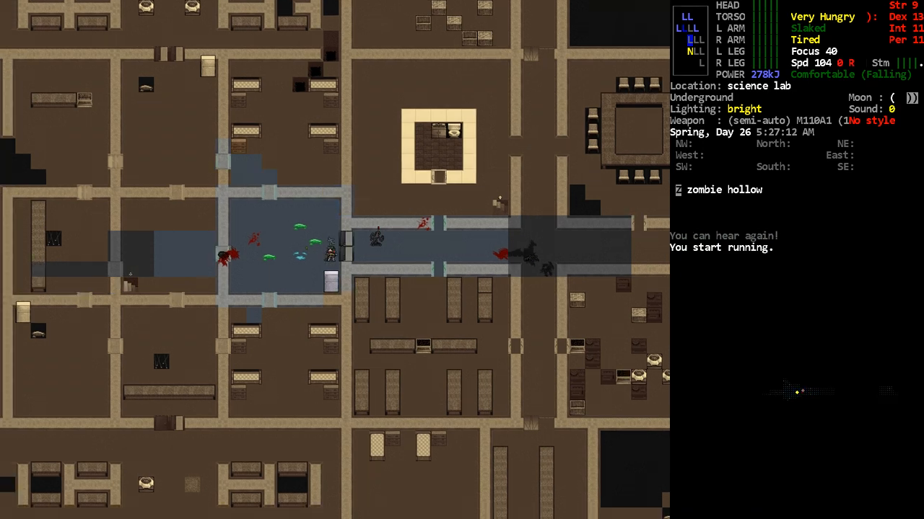
pyautogui.press('f')
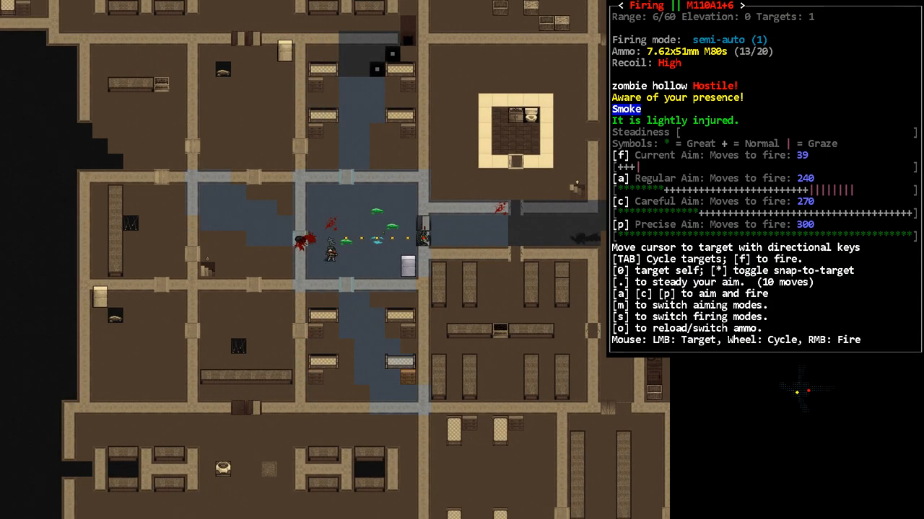
pyautogui.press('f')
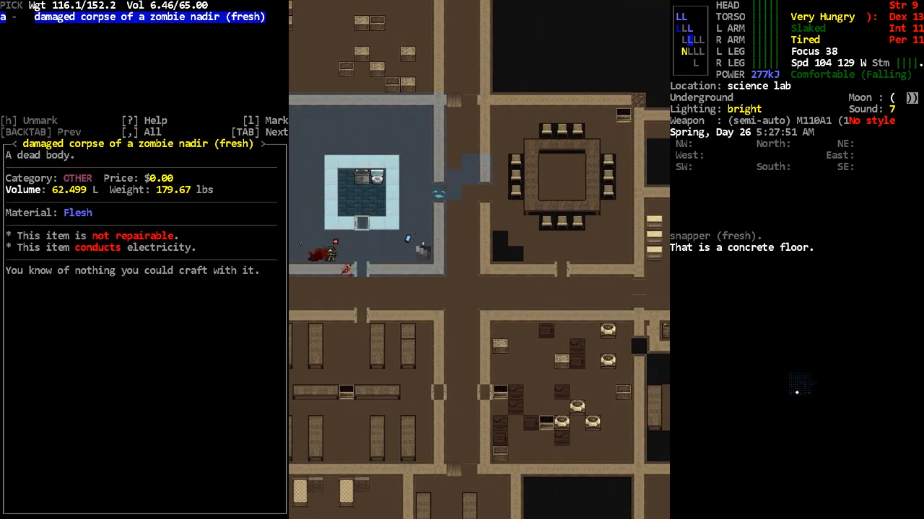
pyautogui.press('Escape')
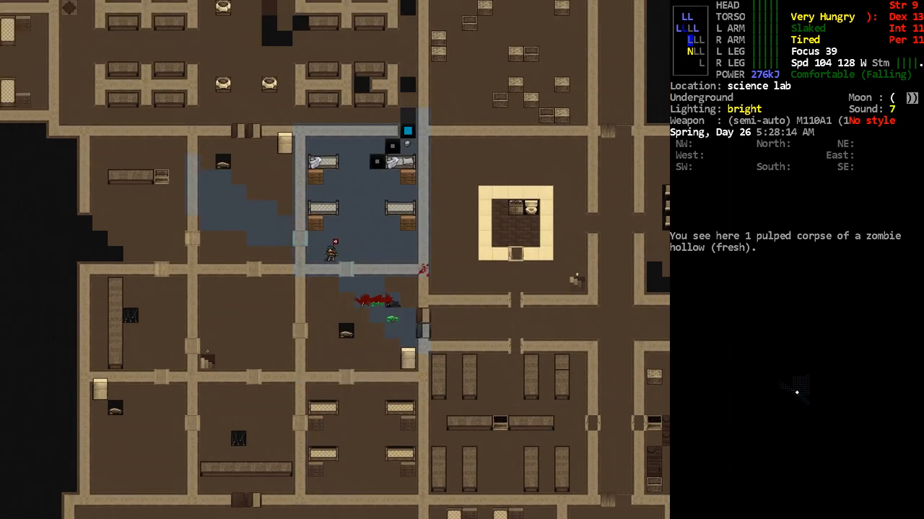
# Inspect and activate the leg ammo pouch from the inventory
pyautogui.press('i')
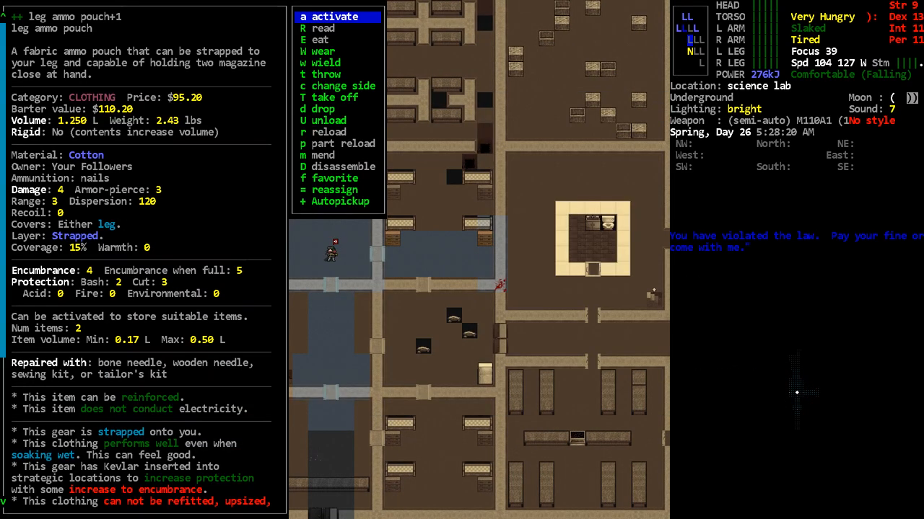
pyautogui.click(333, 15)
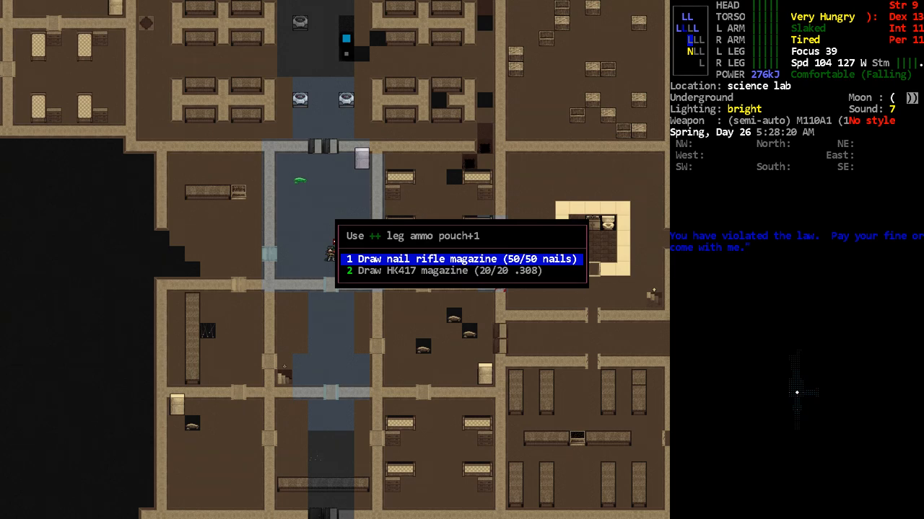
pyautogui.press('Escape')
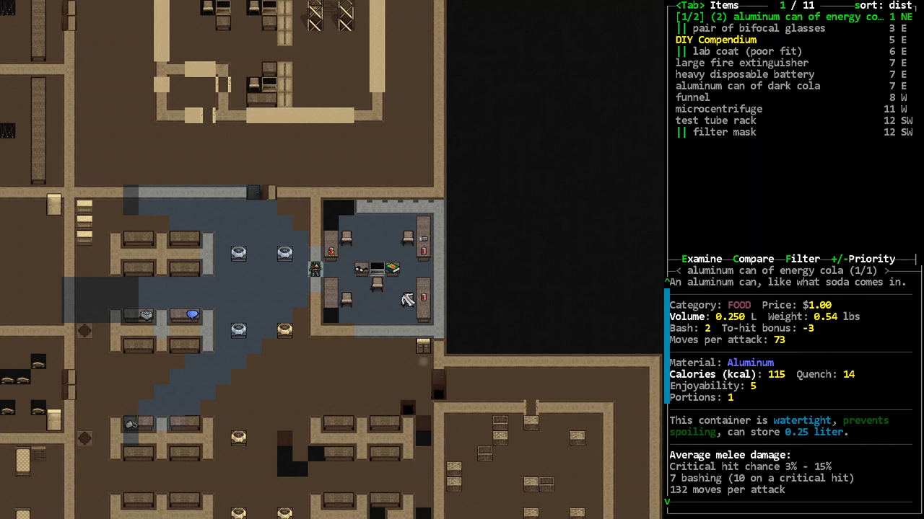
# Close the item list and add a map note typed as 'algo thrym'
pyautogui.press('Escape')
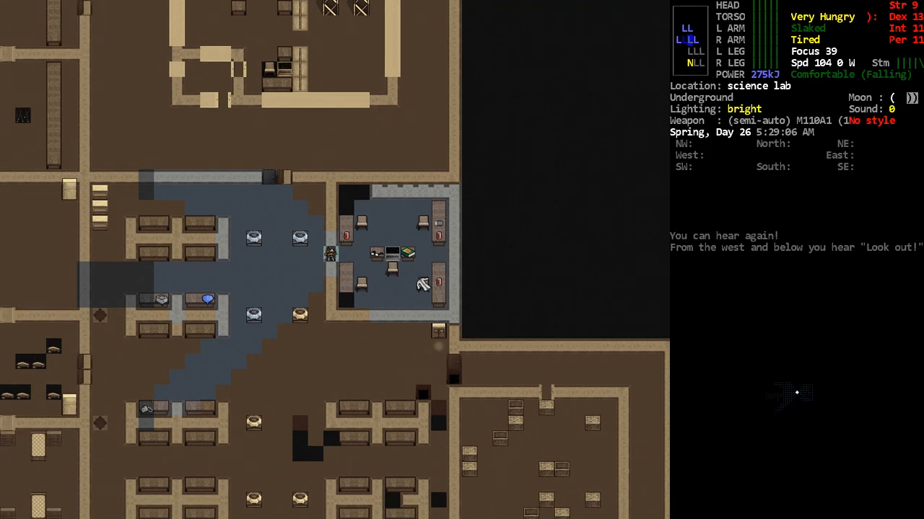
pyautogui.press('p')
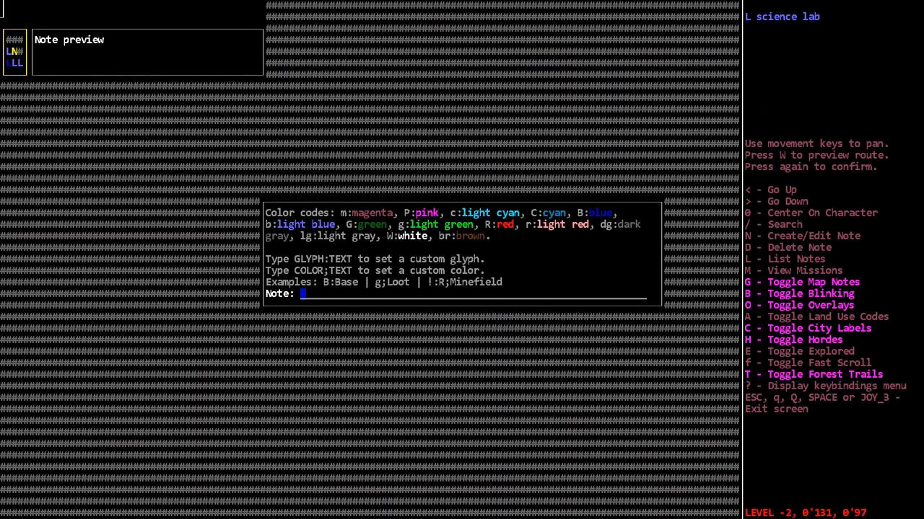
pyautogui.write('algo')
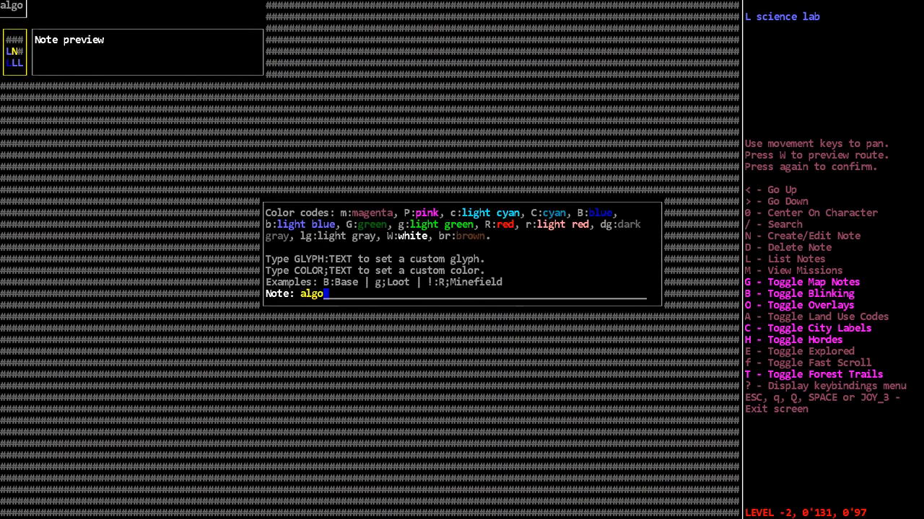
pyautogui.write('thrym')
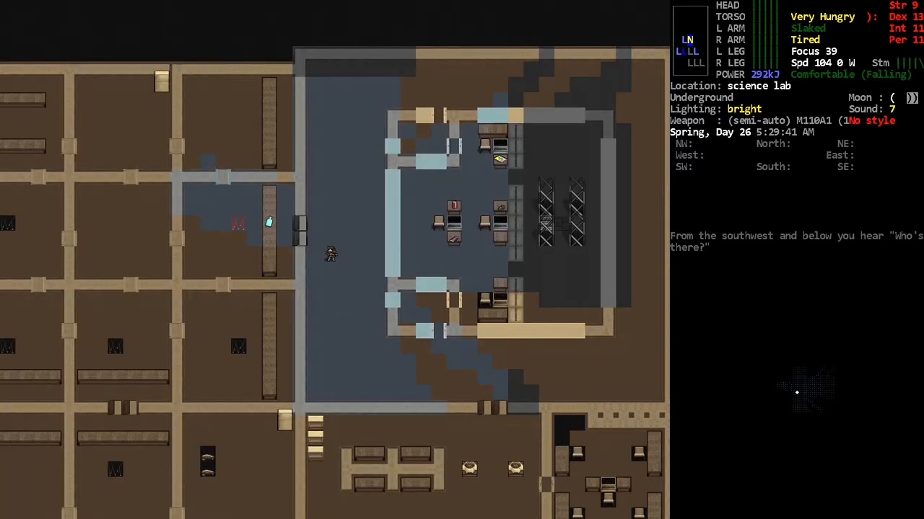
# Walk onward through the lab and check the overview map
pyautogui.press('m')
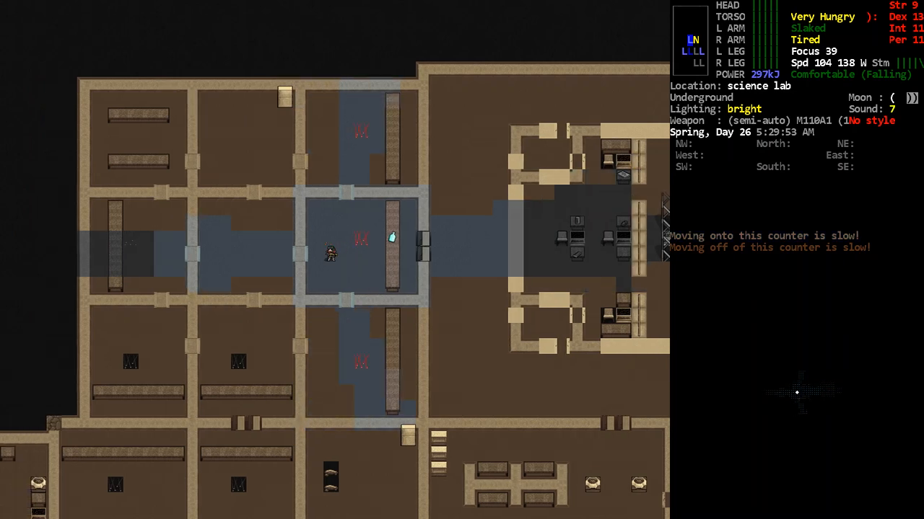
pyautogui.press('m')
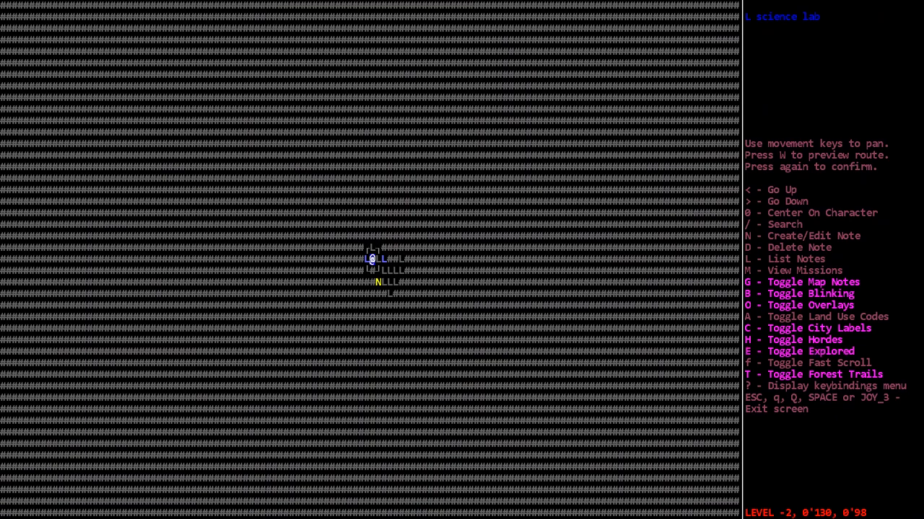
pyautogui.press('Escape')
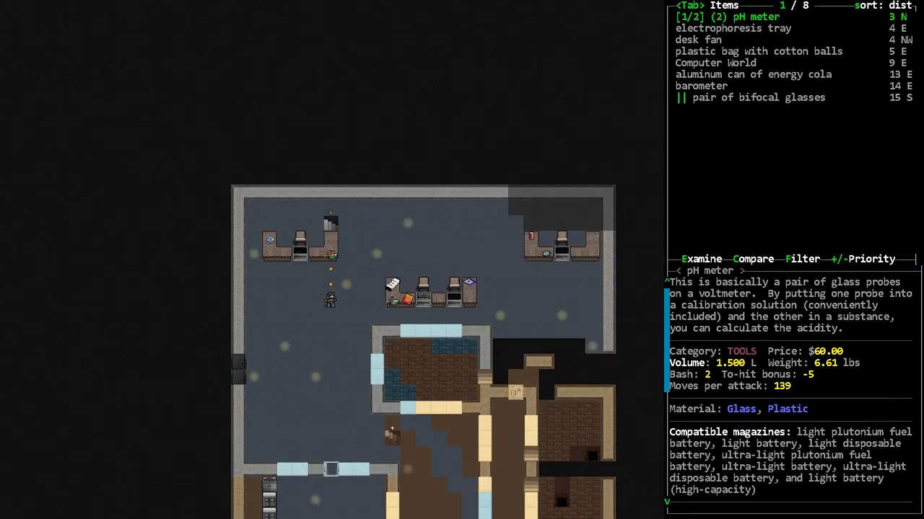
# Scroll through the remaining nearby items, then close the list
pyautogui.press('DOWN')
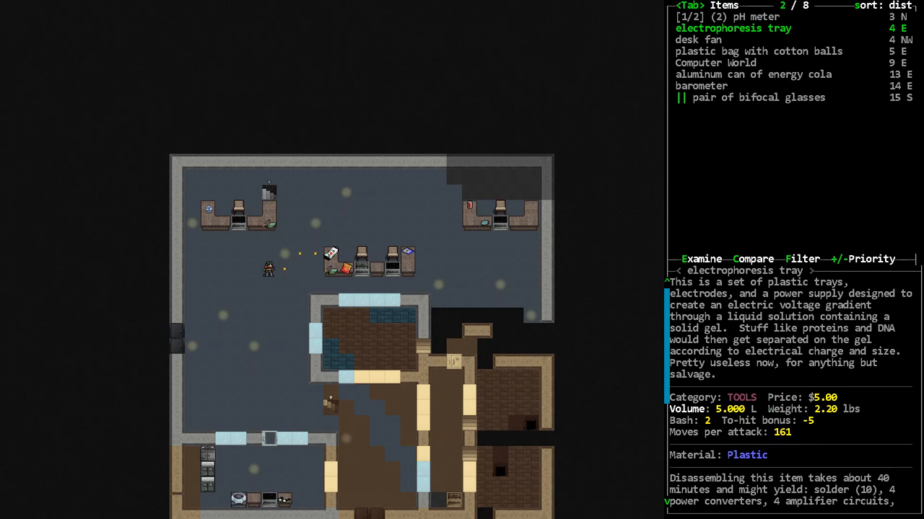
pyautogui.press('Escape')
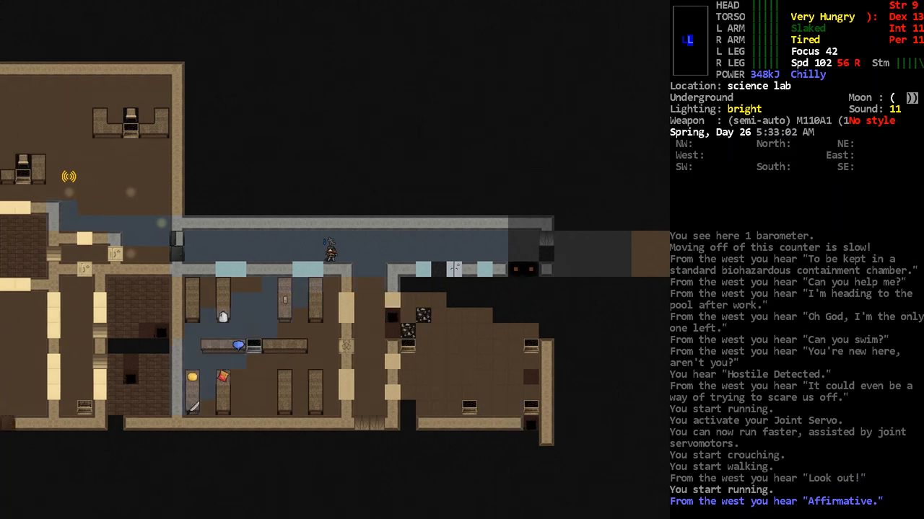
# Add a 'Turret' note to this spot on the map
pyautogui.press('N')
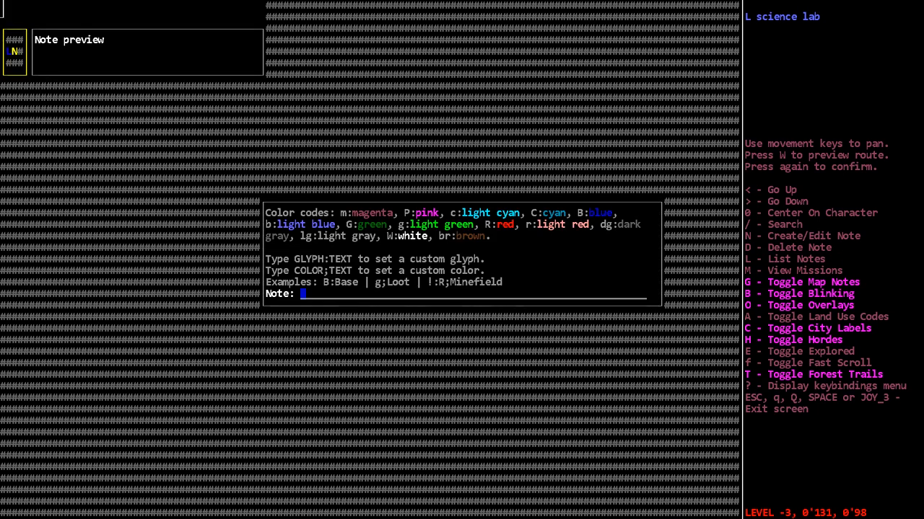
pyautogui.write('Turret')
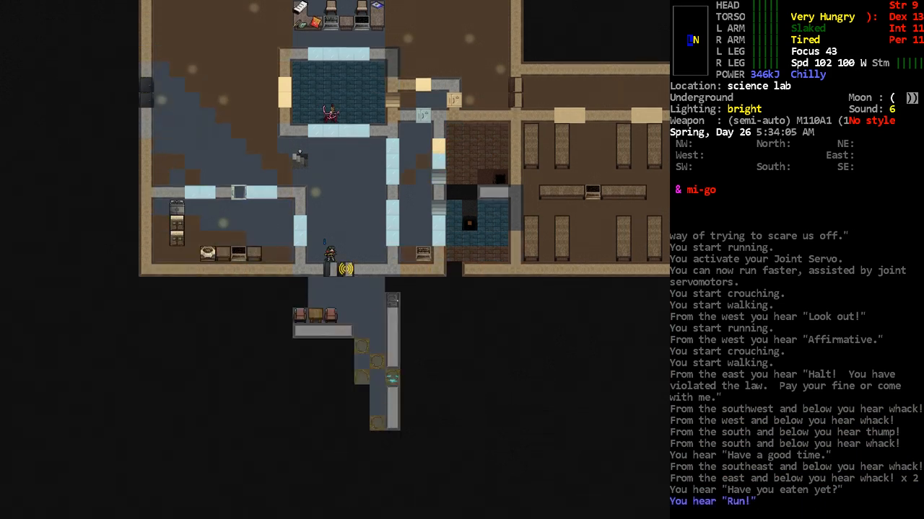
# List the nearby items and look around the surrounding tiles
pyautogui.press('Escape')
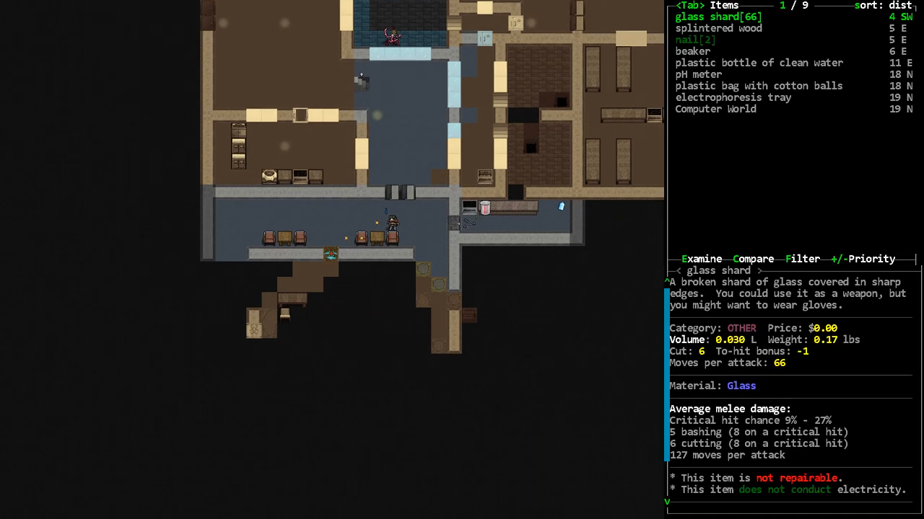
pyautogui.press('escape')
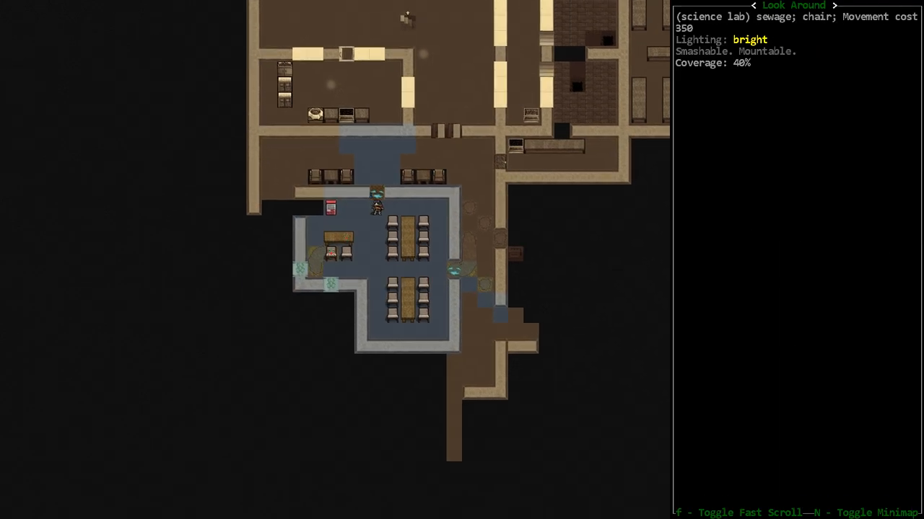
pyautogui.press('Escape')
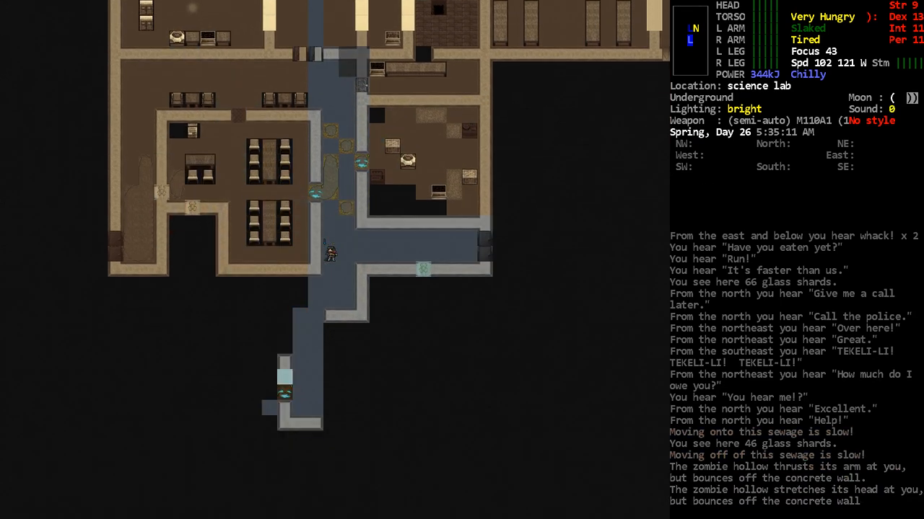
# Aim the rifle at the zombie hollow and fire until it dies
pyautogui.press('f')
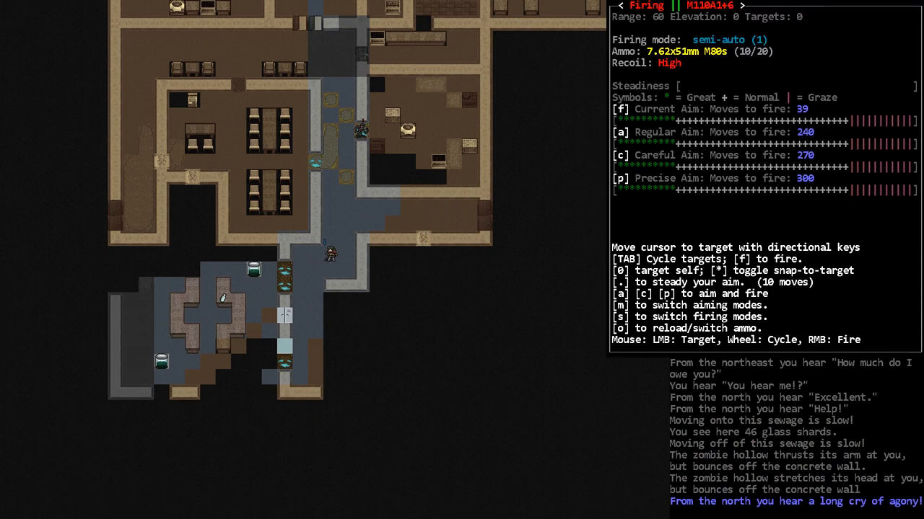
pyautogui.press('Tab')
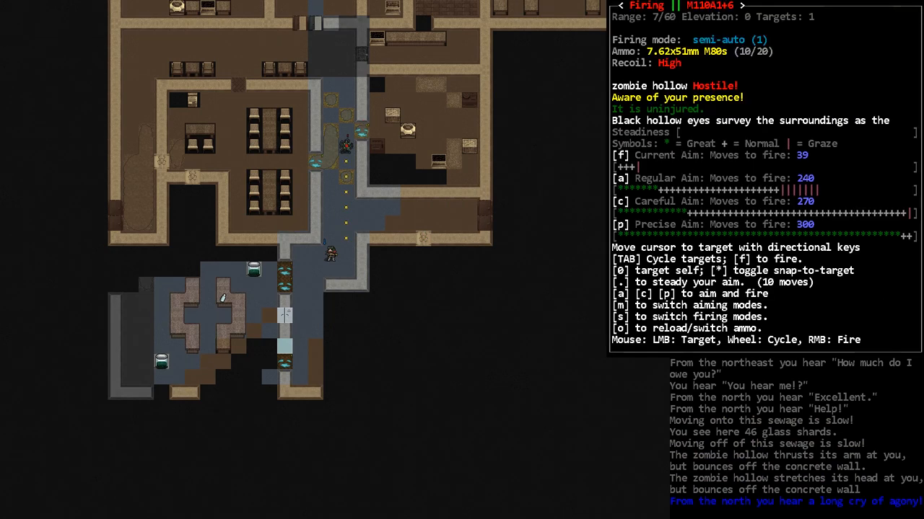
pyautogui.press('f')
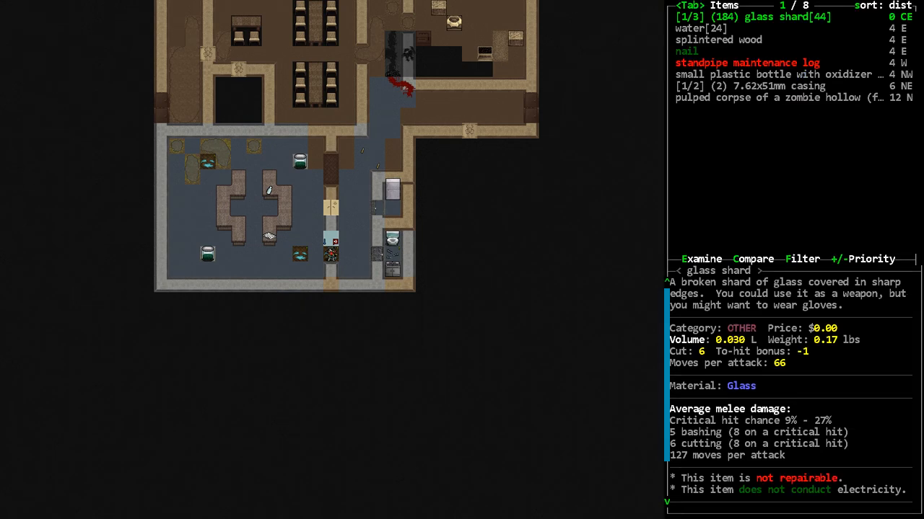
# Close the item list and skim the standpipe maintenance log's mutagen and serum recipes
pyautogui.press('Escape')
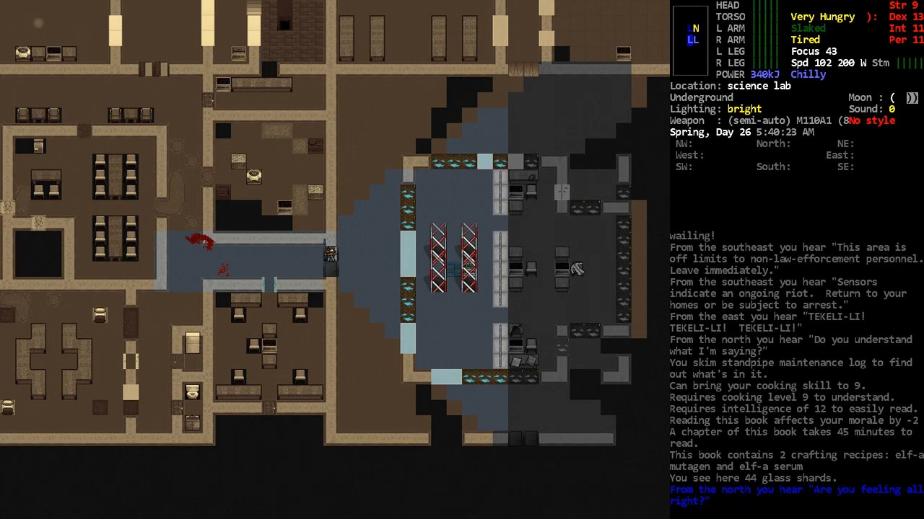
# Survey the rooms ahead and target the screecher zombie with the M110A1
pyautogui.press('m')
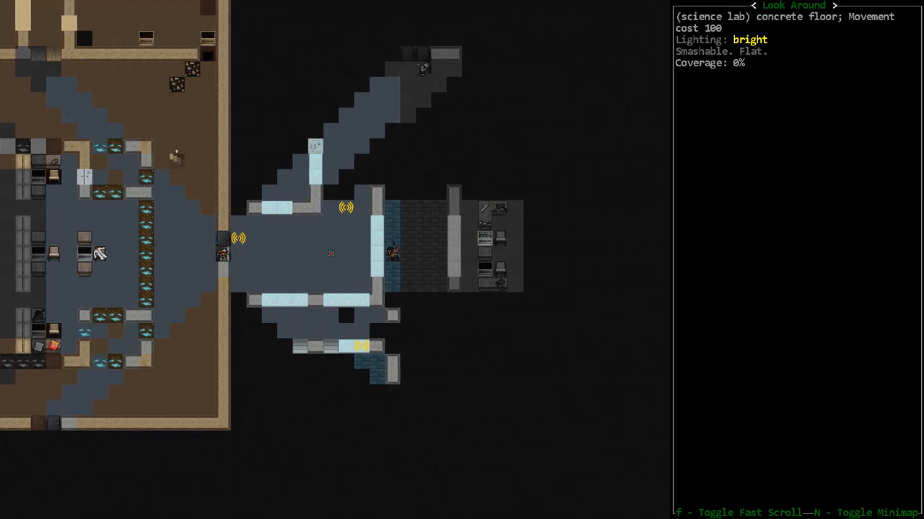
pyautogui.press('escape')
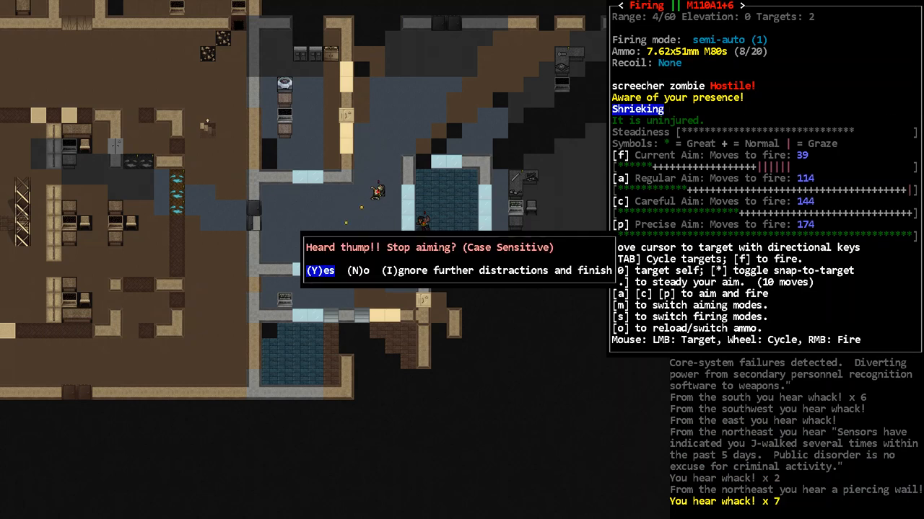
# Kill the screecher zombie with a headshot and check the items around its corpse
pyautogui.press('y')
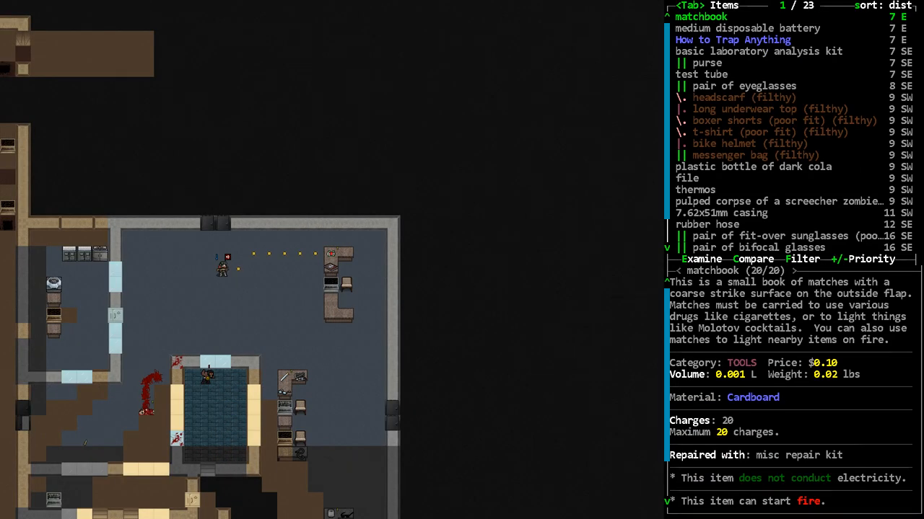
pyautogui.scroll(-3)
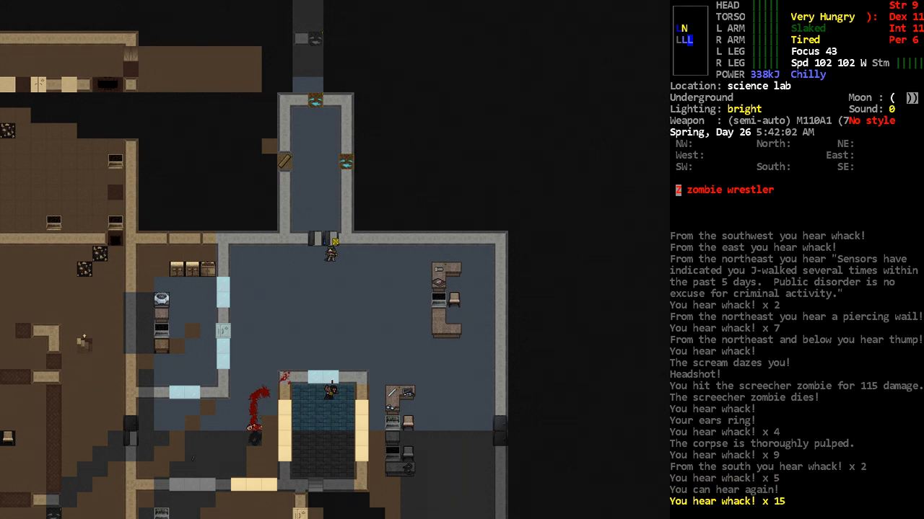
# Take the test tube of troglobite serum and 2 dried lentils from the counter
pyautogui.press('c')
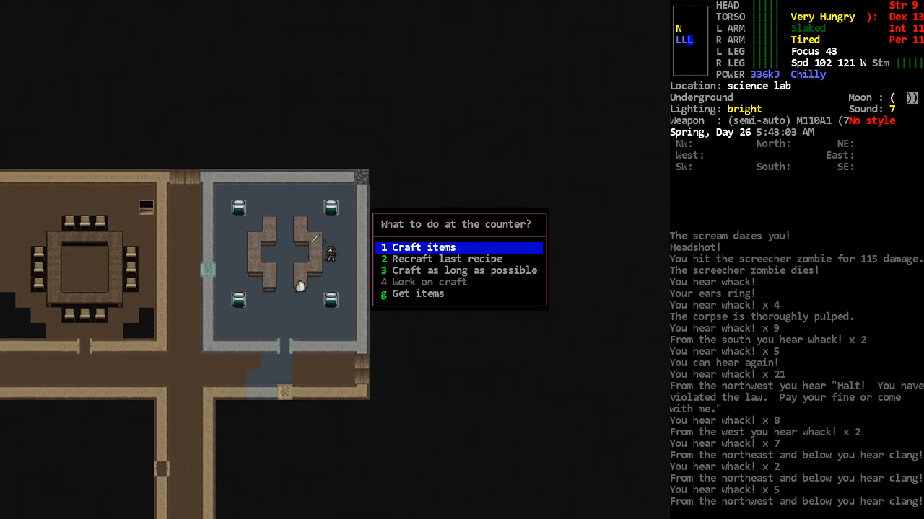
pyautogui.press('g')
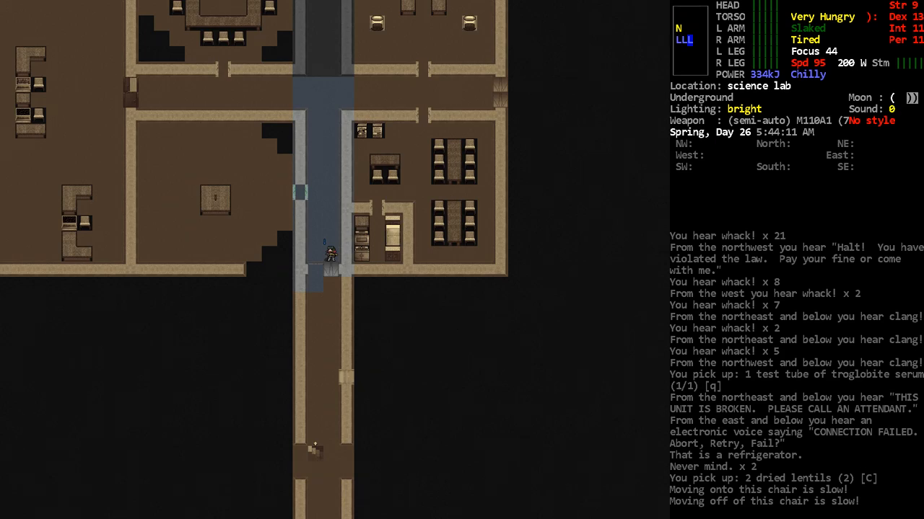
# Inspect the sterile Cable Charger System CBM and start a map note reading 'Turr'
pyautogui.press('m')
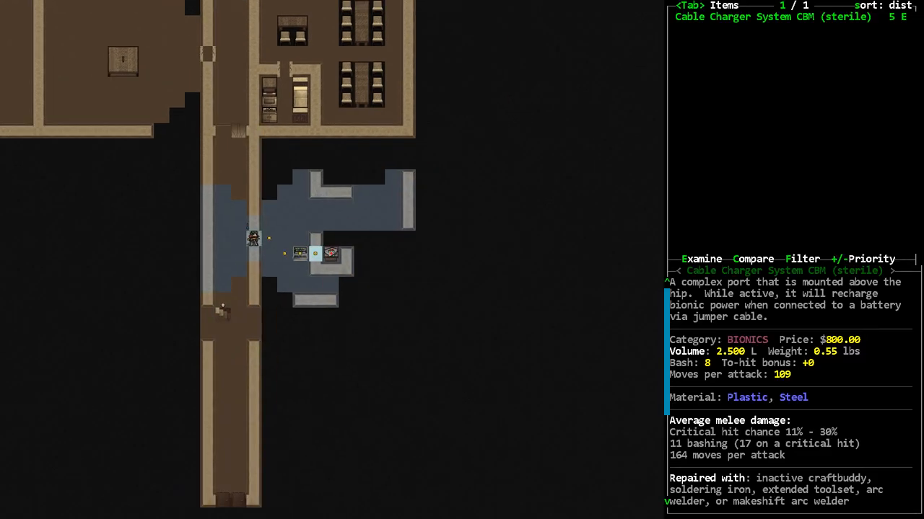
pyautogui.press('Escape')
pyautogui.write('Turr')
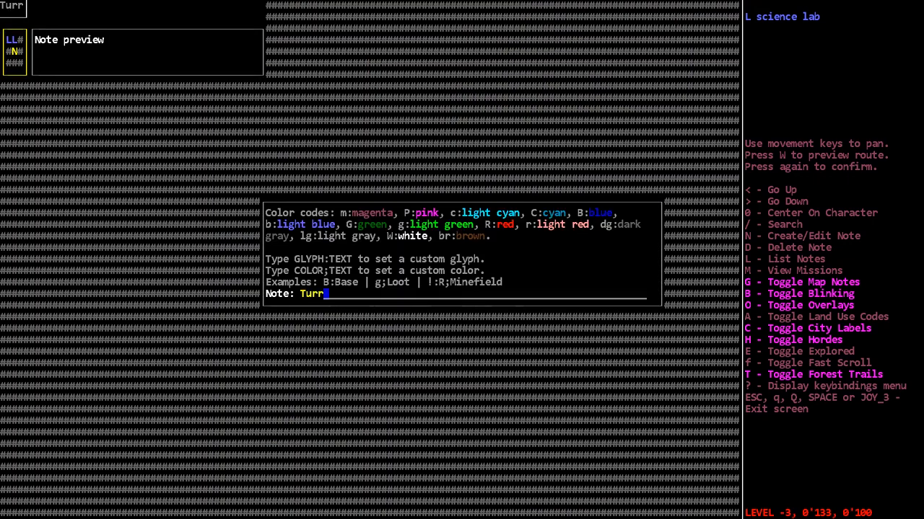
# Complete the turret map note ending 'etin NE' and return to the lab view
pyautogui.write('etin NE')
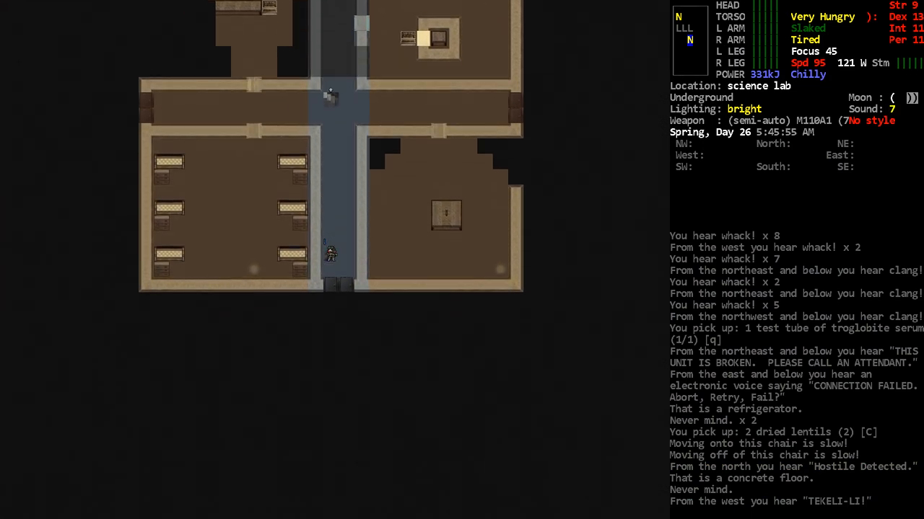
# Walk into the surgery-room area, check nearby items twice, and begin a new map note
pyautogui.press('c')
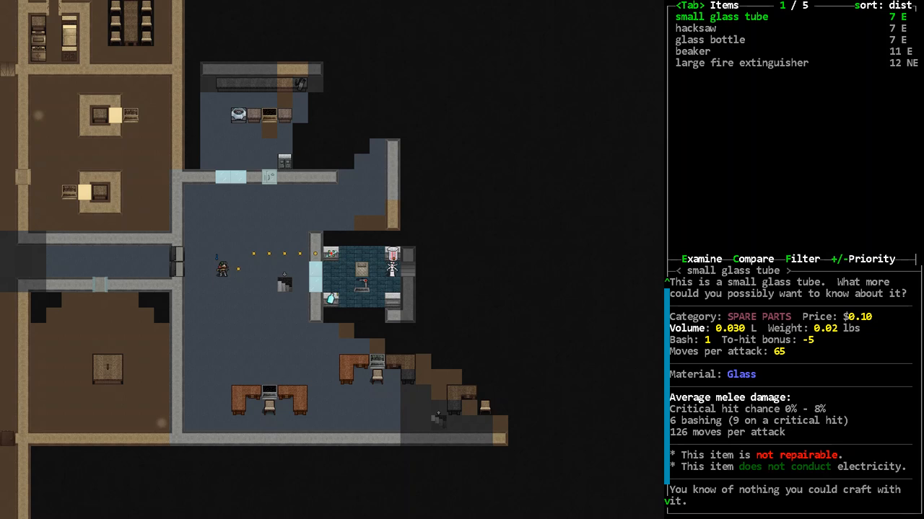
pyautogui.press('Escape')
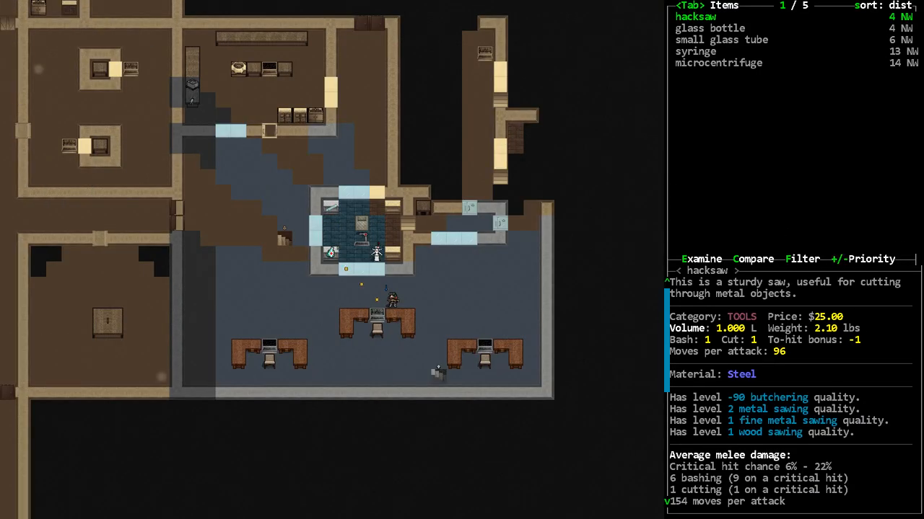
pyautogui.press('Escape')
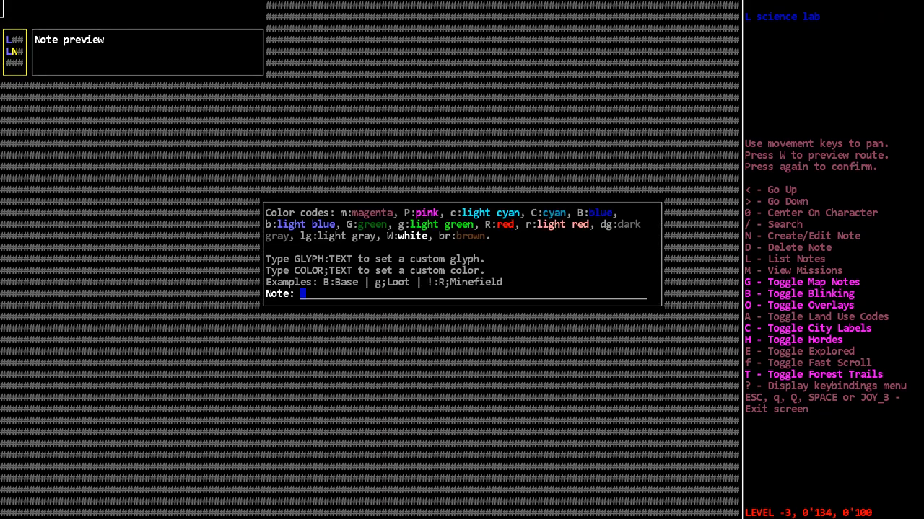
# Write the map note 'autodoc and cyborgs', replacing the initially typed 'cbm'
pyautogui.write('cbm')
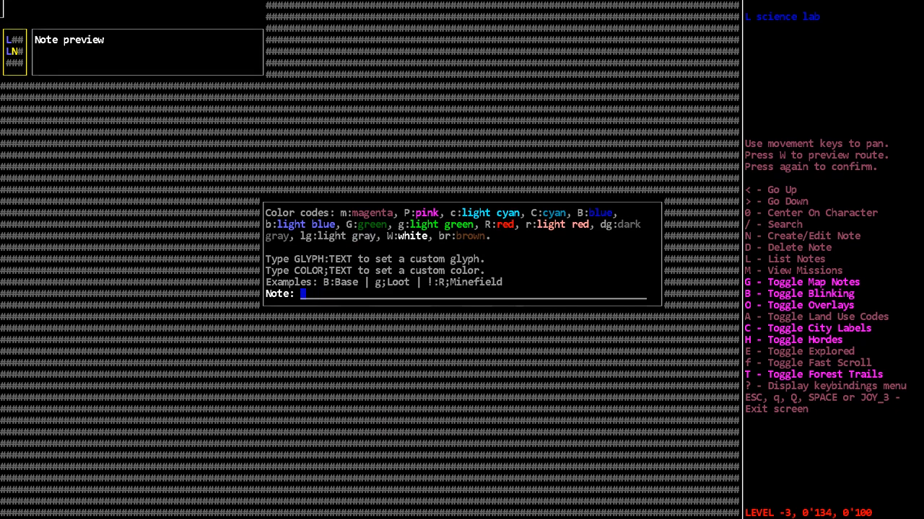
pyautogui.write('autodoc')
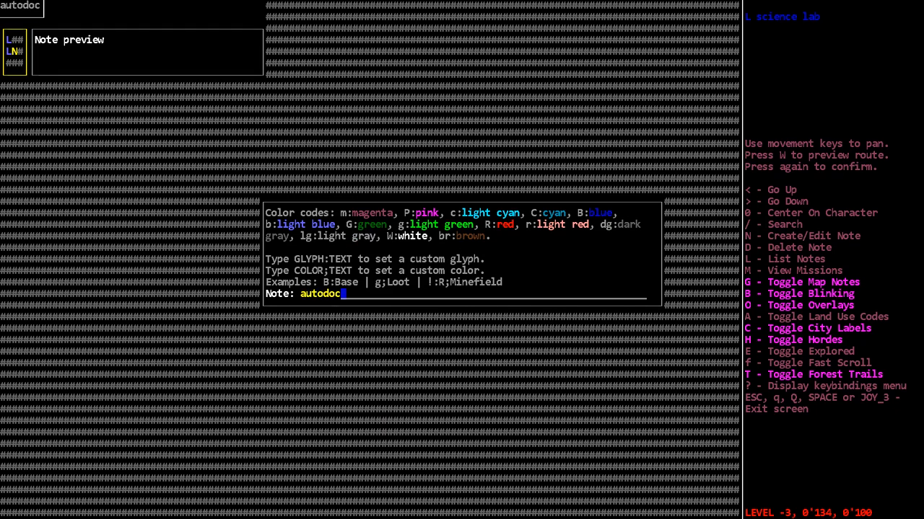
pyautogui.write('and cyborgs')
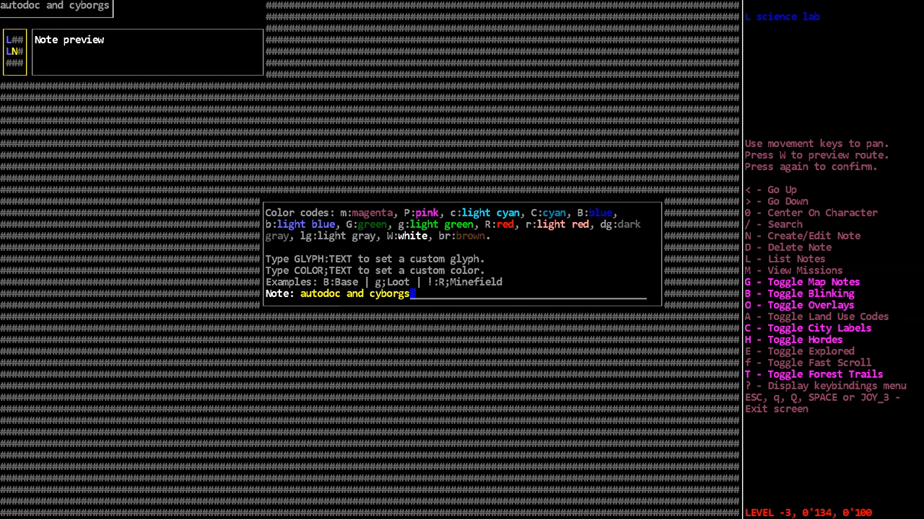